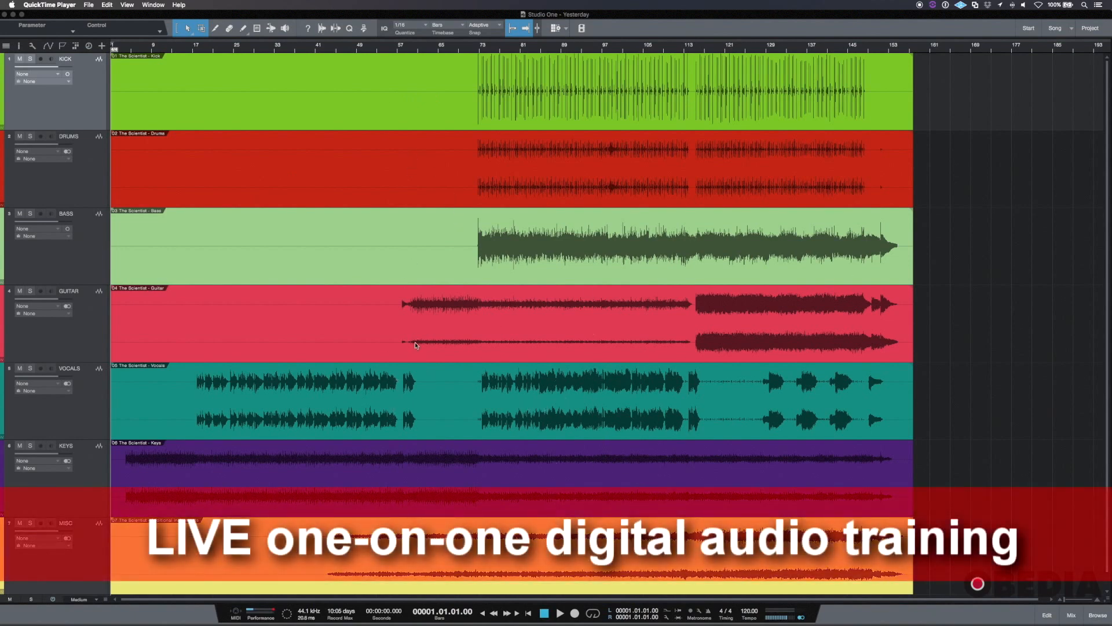
pyautogui.moveTo(485, 324)
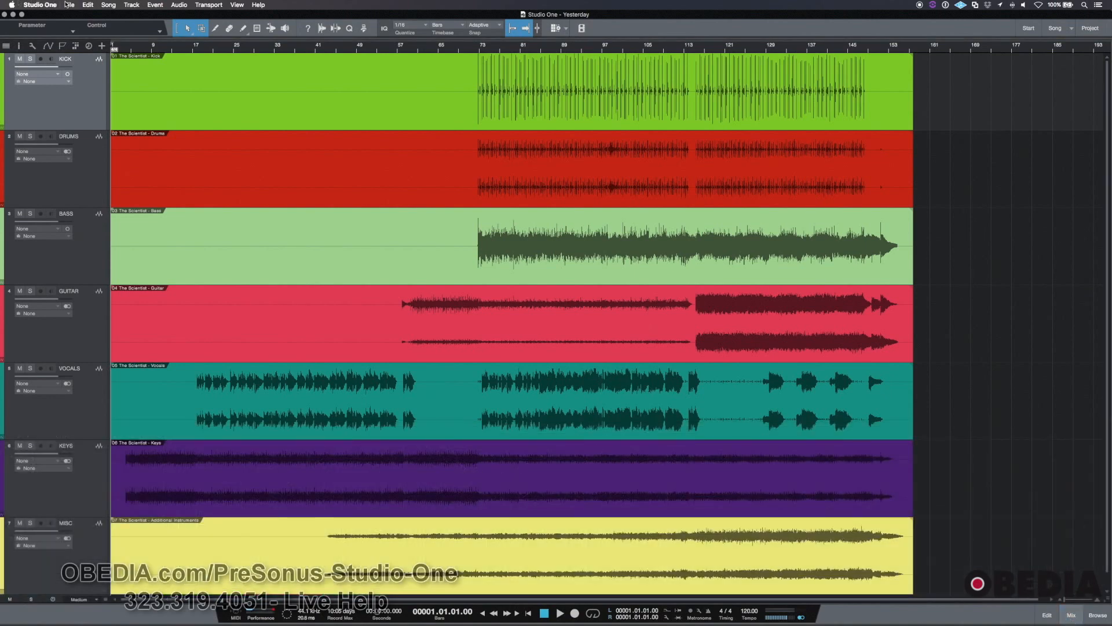
# Begin Save As Template and replace the prefilled title with 'Singer/Songwriter'
pyautogui.click(69, 4)
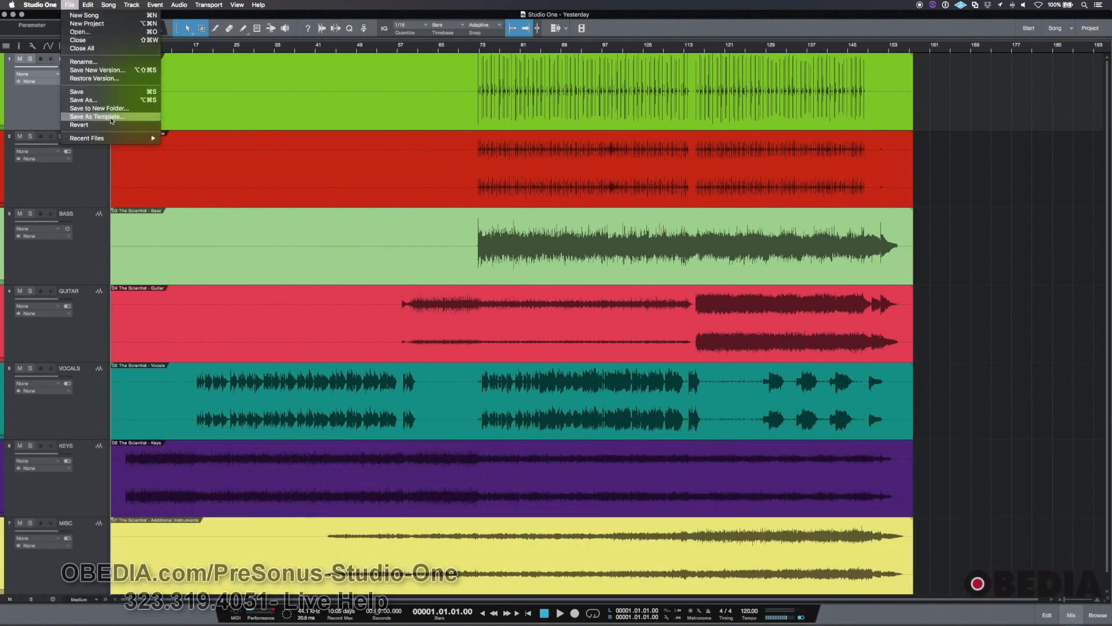
pyautogui.click(96, 116)
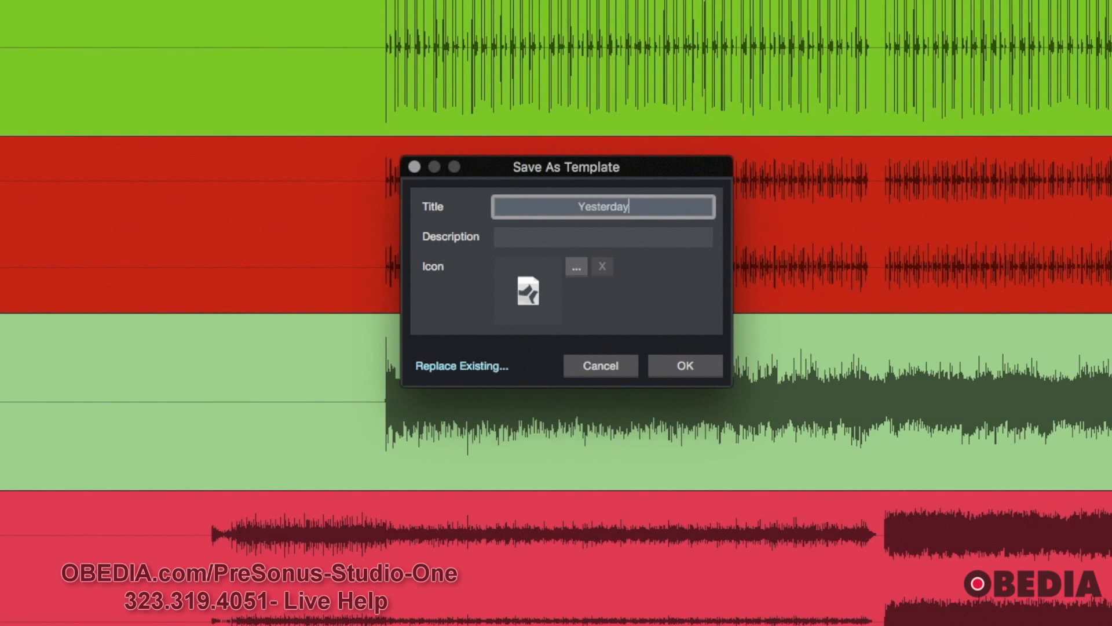
pyautogui.press('Backspace')
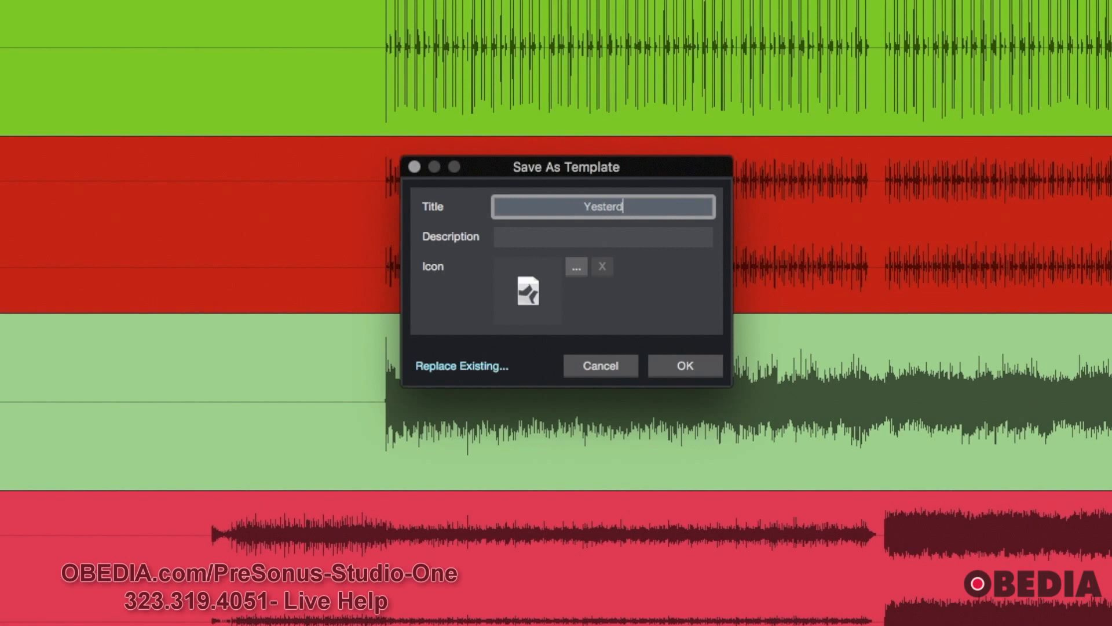
pyautogui.write('Album Name')
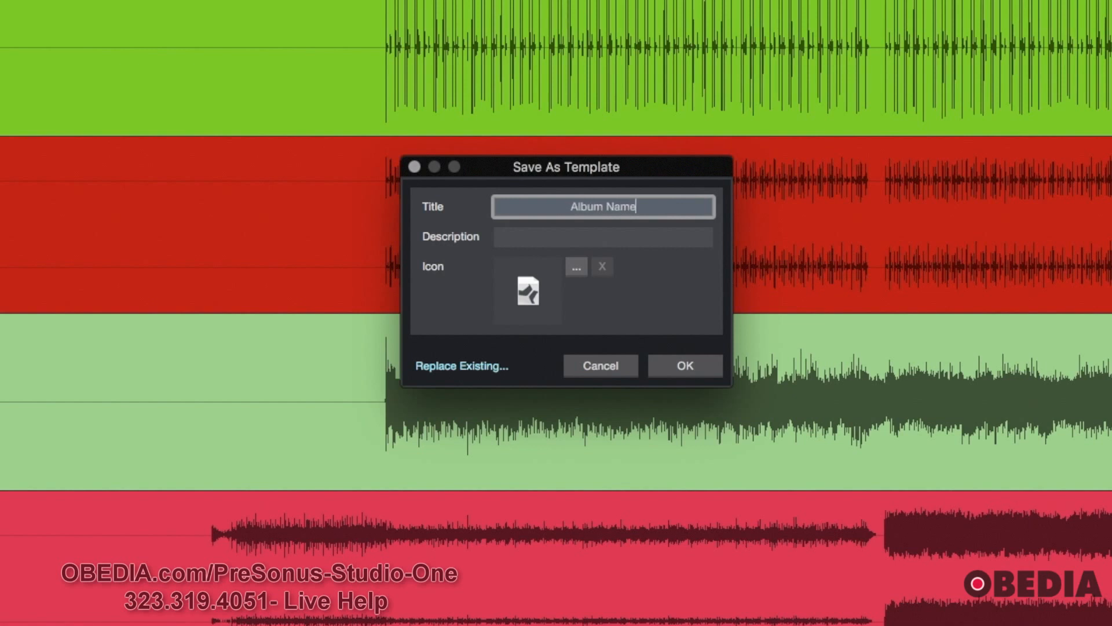
pyautogui.press('Backspace')
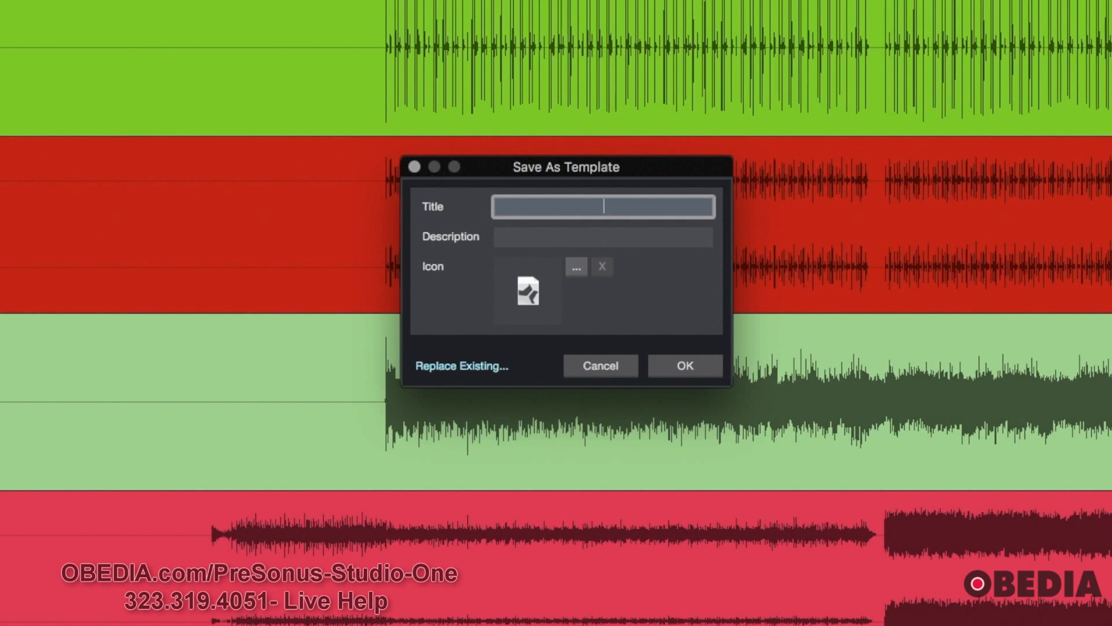
pyautogui.write('Singer/Song')
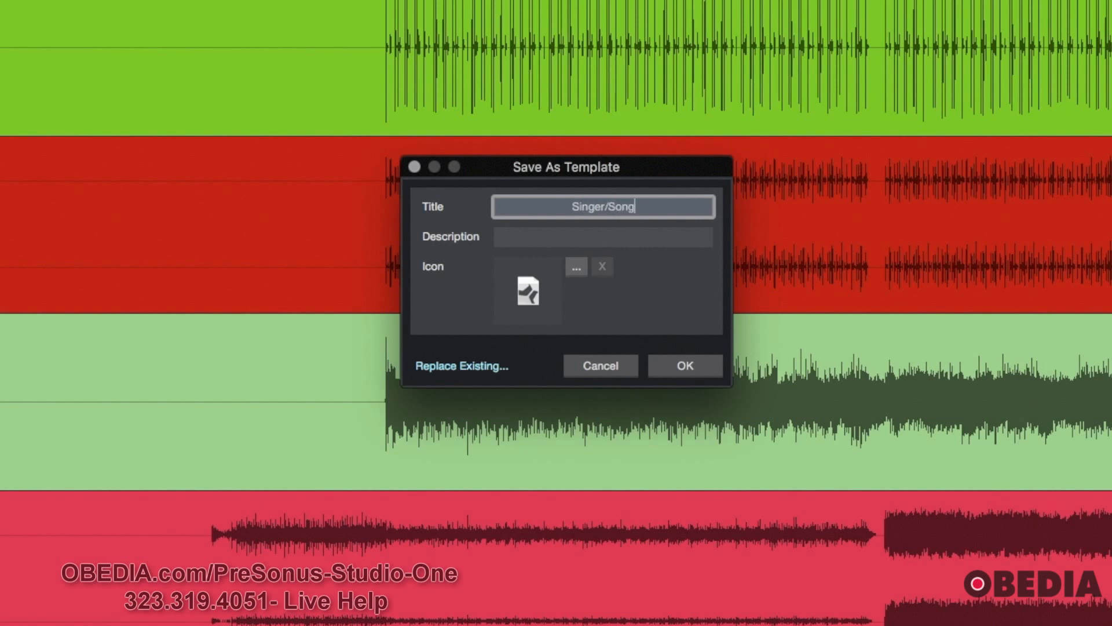
pyautogui.write('writer')
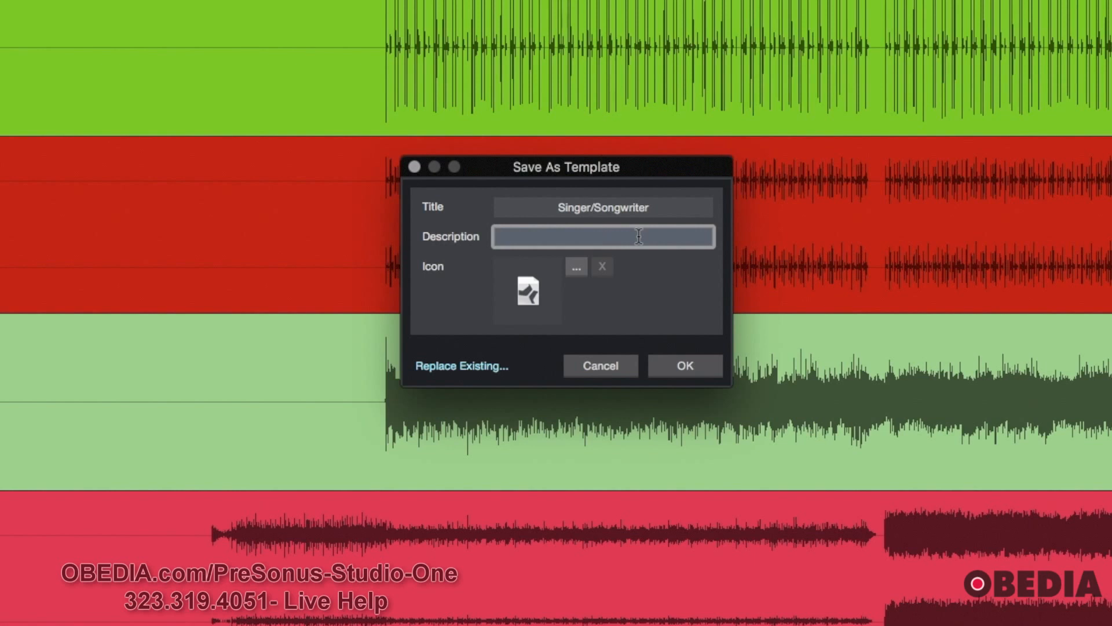
# Enter the description '7 Tracks w/FX' and confirm saving the template
pyautogui.click(604, 236)
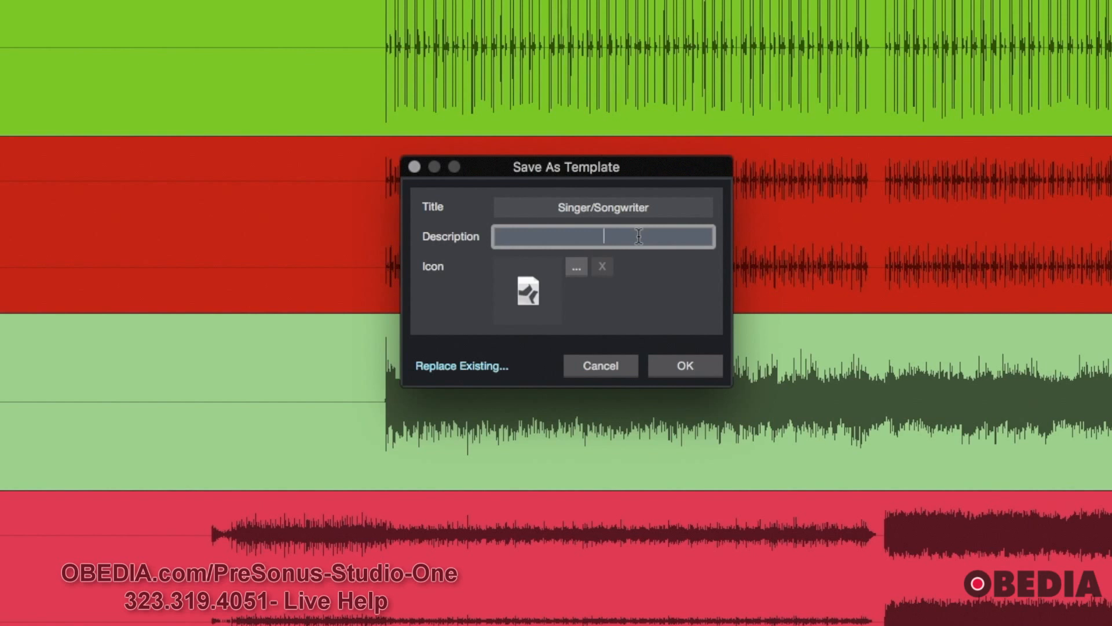
pyautogui.write('7 Tracks')
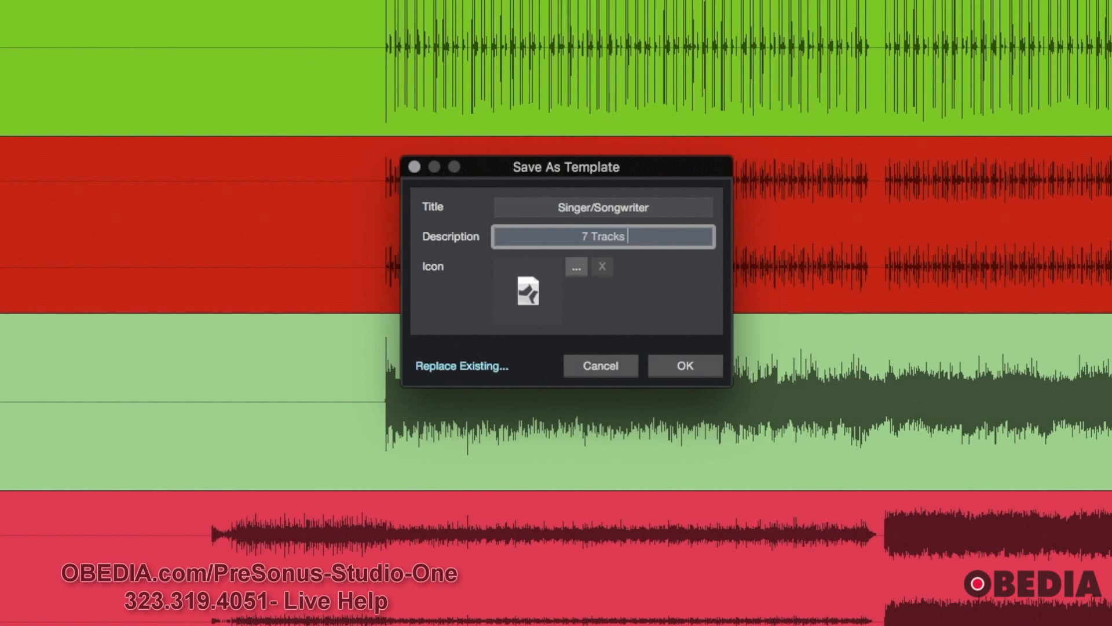
pyautogui.write('w/FX')
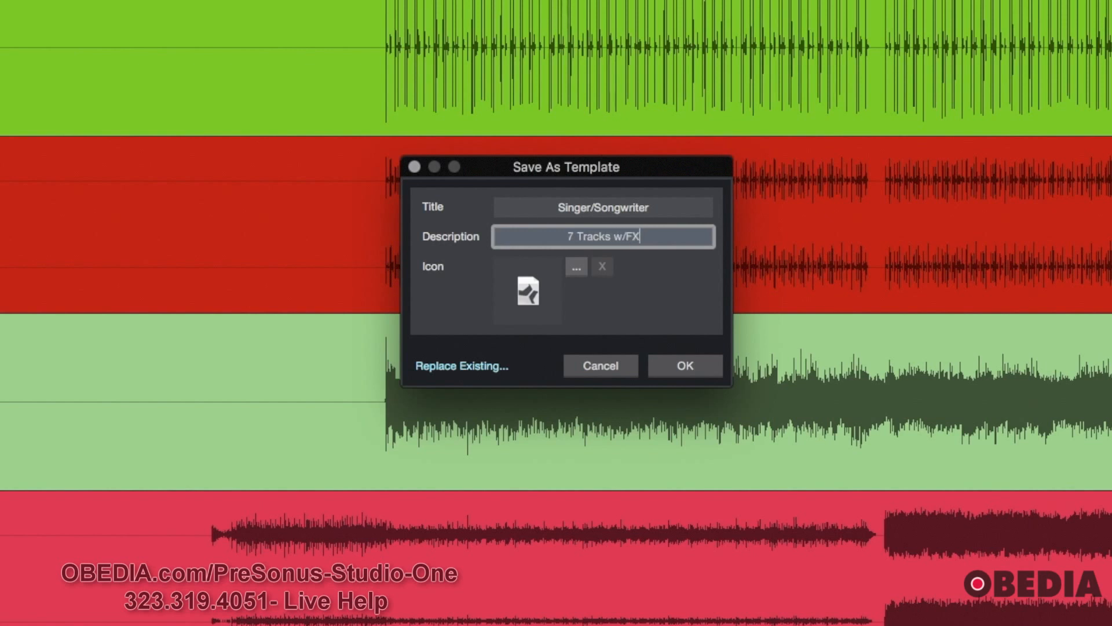
pyautogui.moveTo(518, 280)
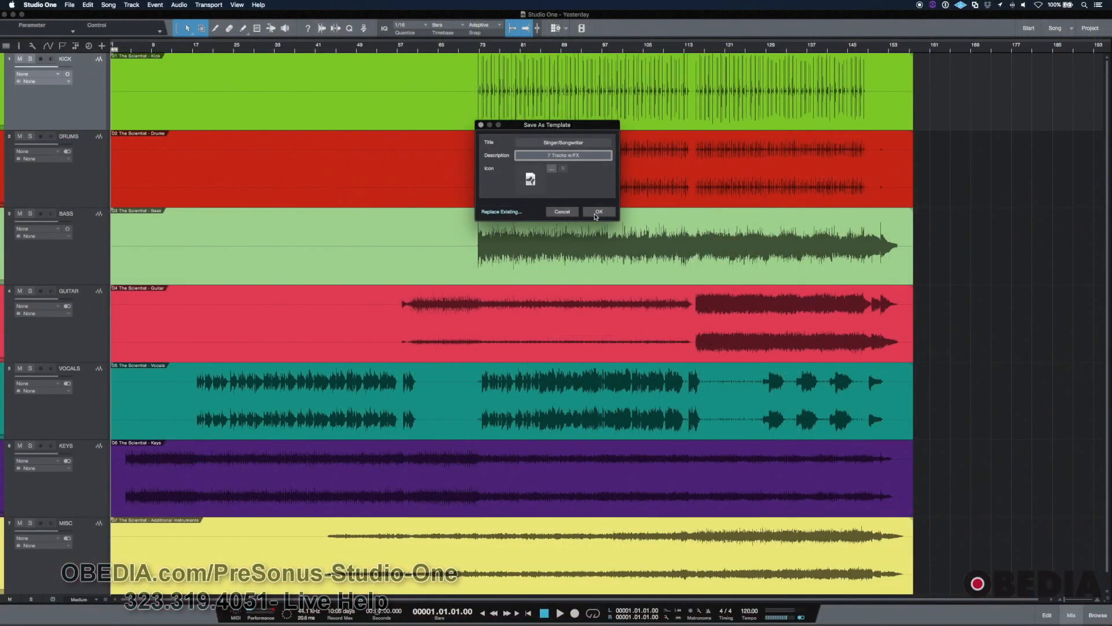
pyautogui.click(598, 211)
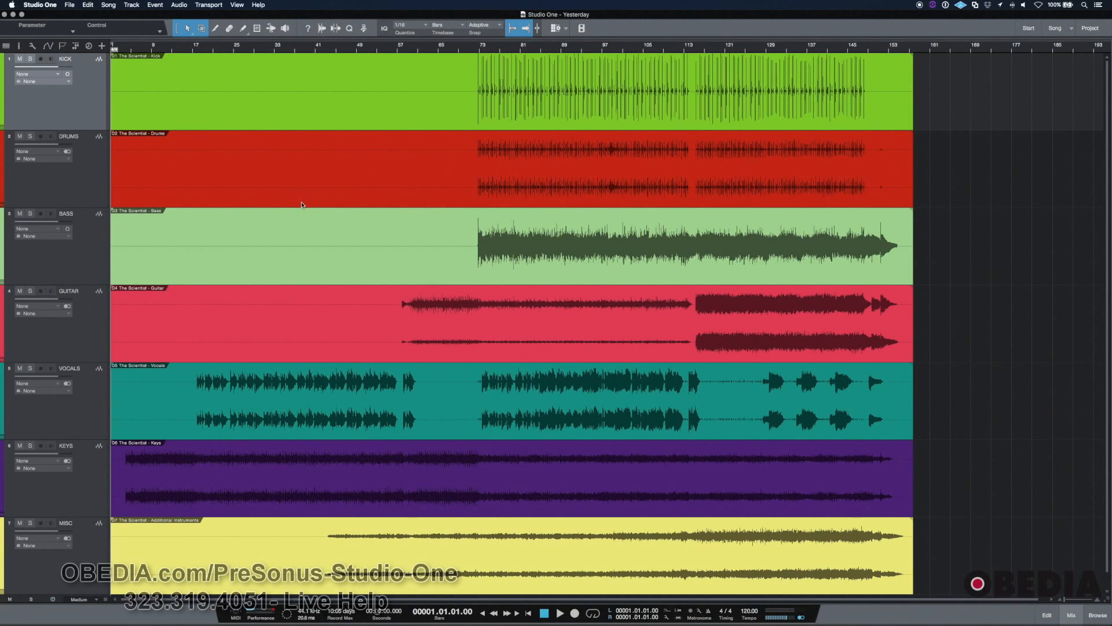
pyautogui.moveTo(346, 110)
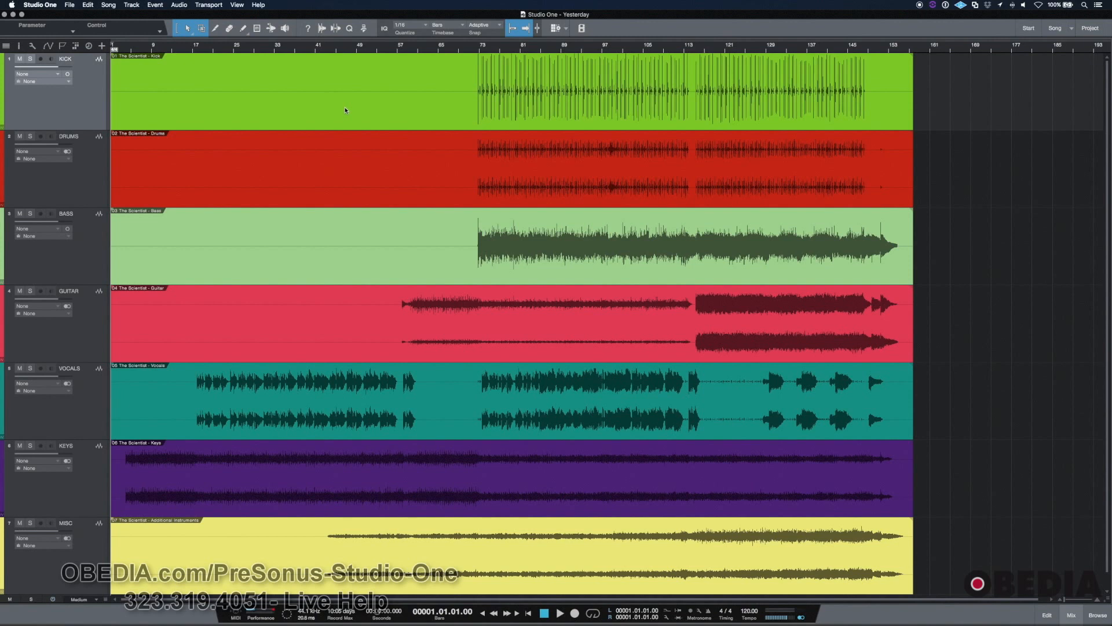
pyautogui.moveTo(695, 354)
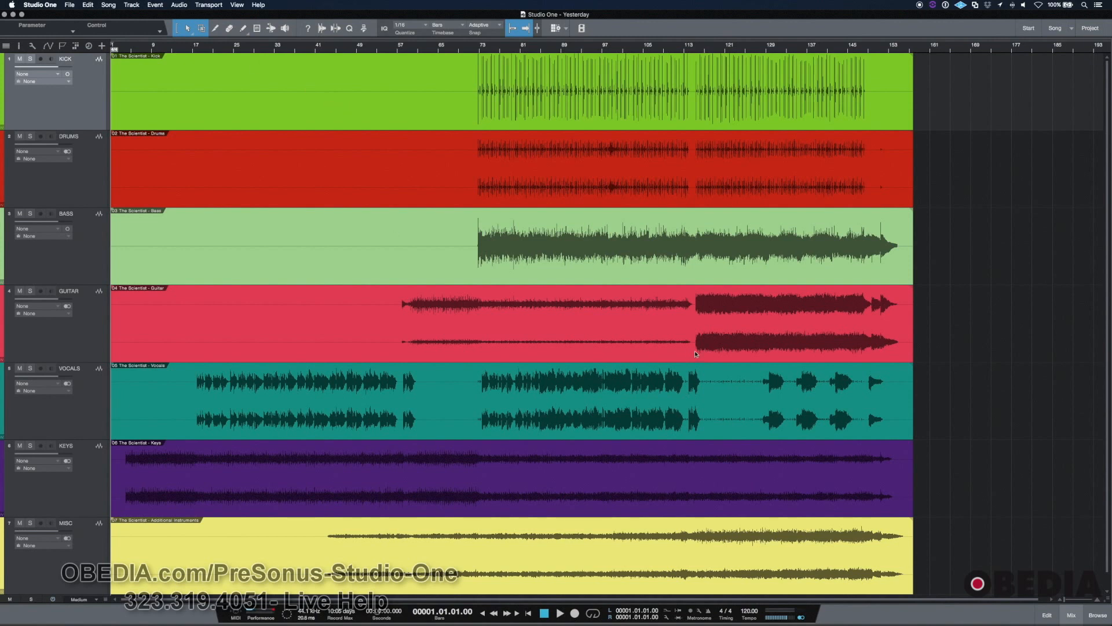
# Close the Yesterday song and bring up the New Song dialog from the Start page
pyautogui.click(68, 5)
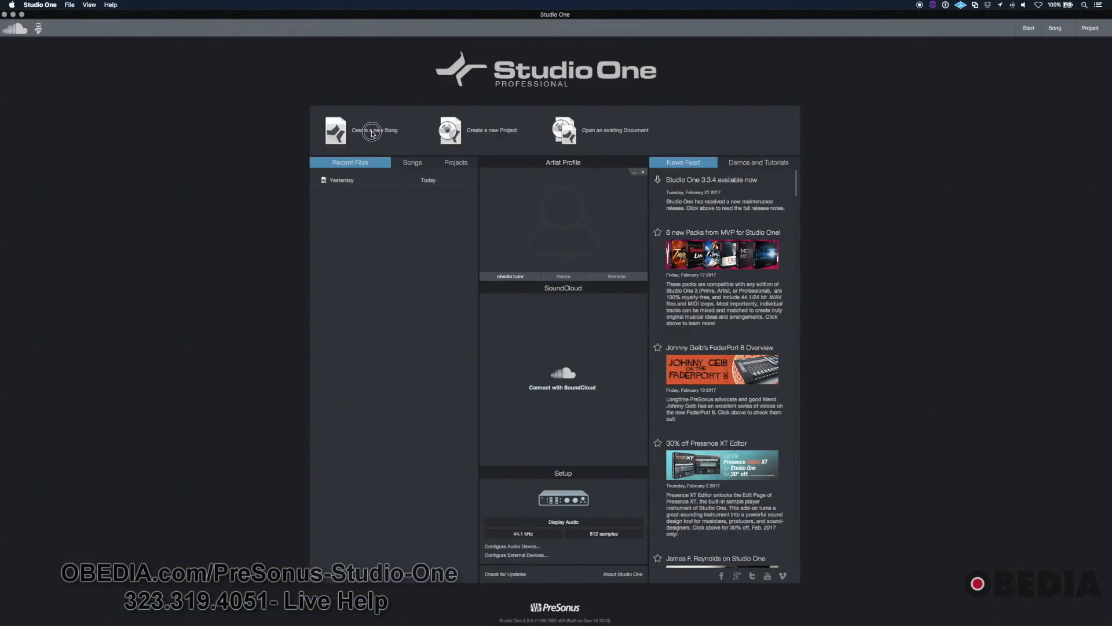
pyautogui.click(373, 130)
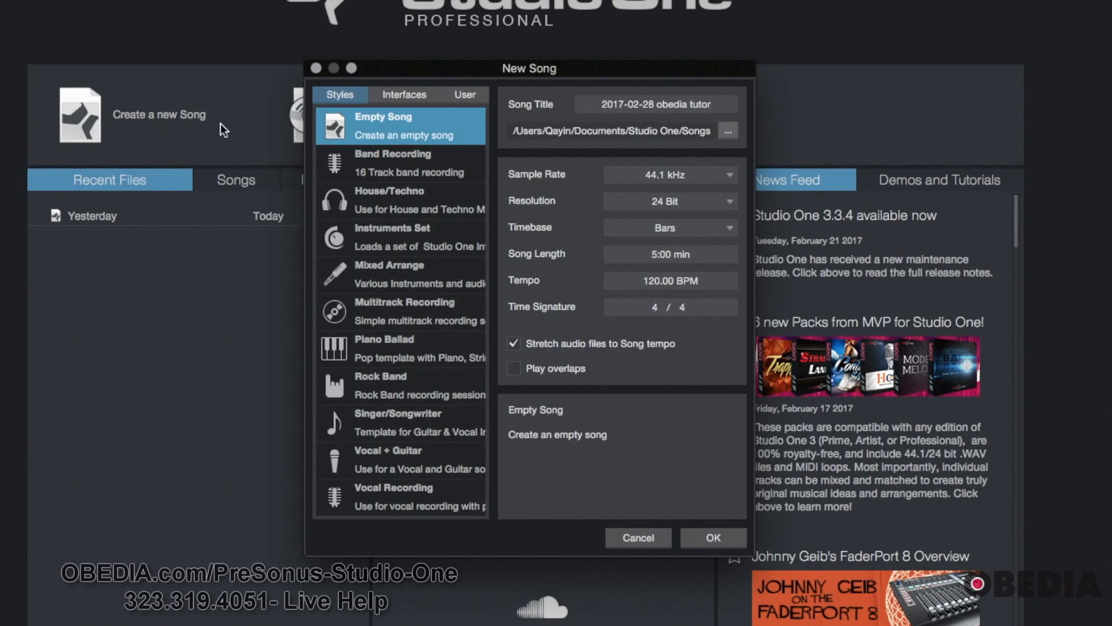
# Browse the Styles, Interfaces and User lists, then select the user Singer/Songwriter template
pyautogui.click(464, 94)
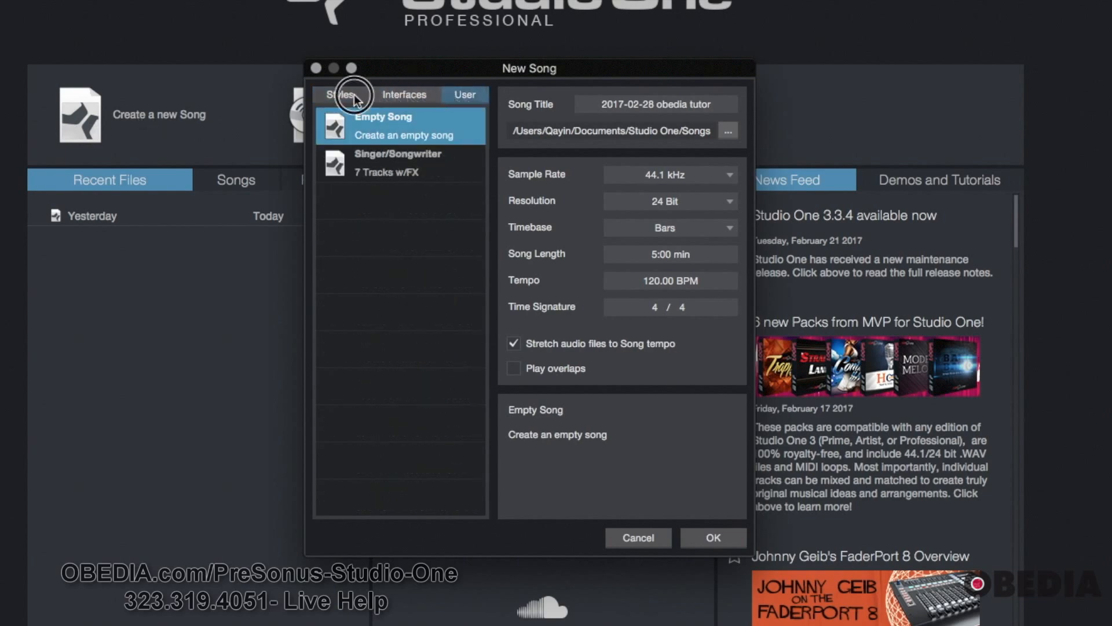
pyautogui.click(339, 94)
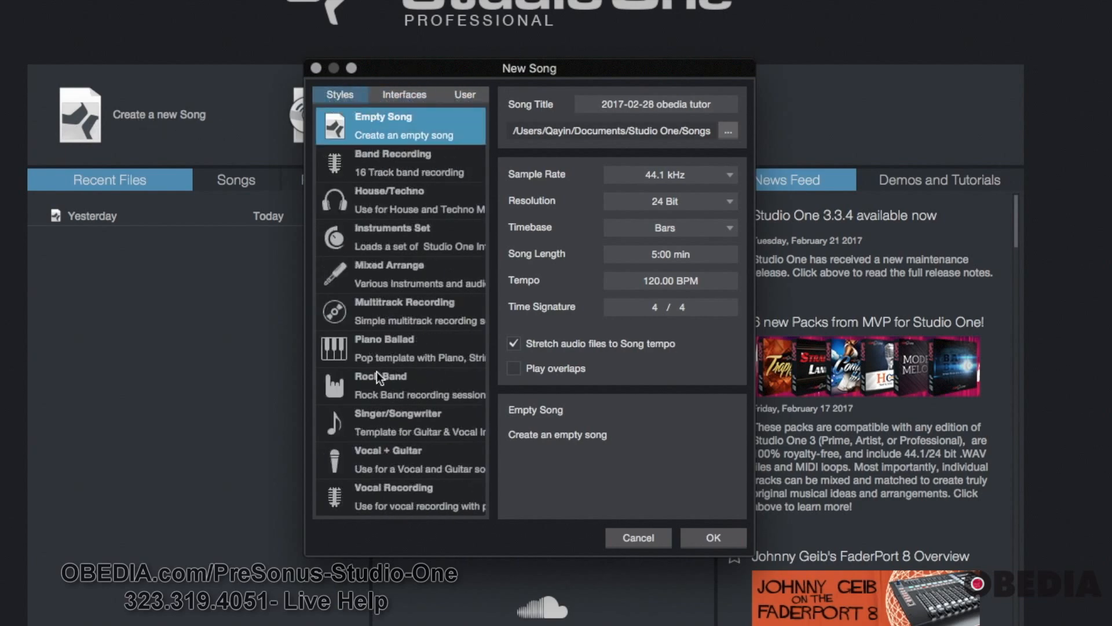
pyautogui.click(404, 94)
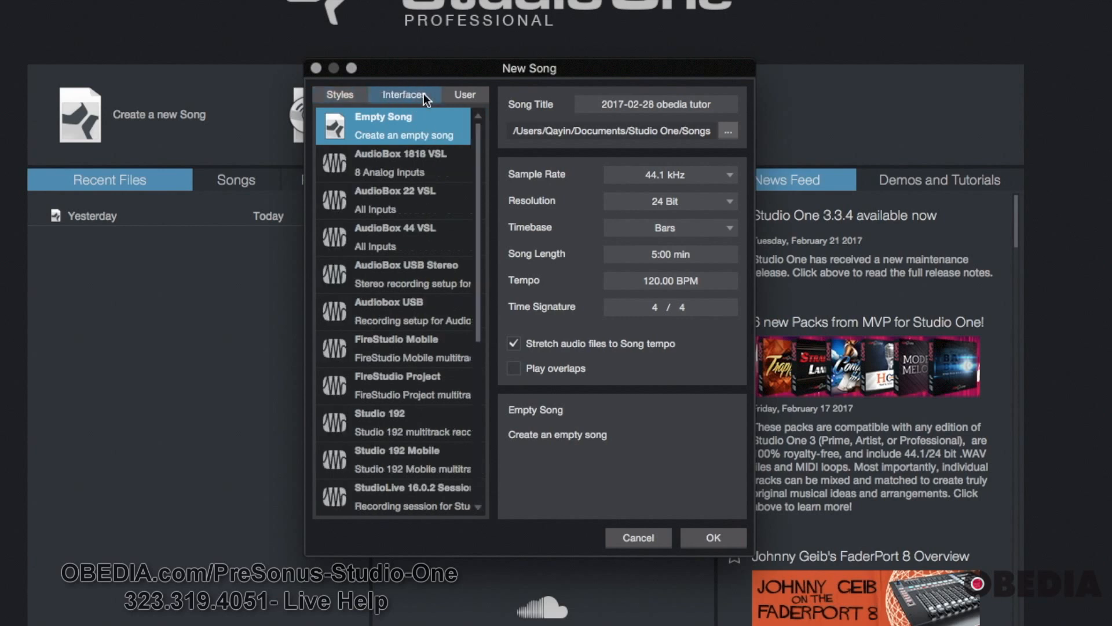
pyautogui.moveTo(440, 106)
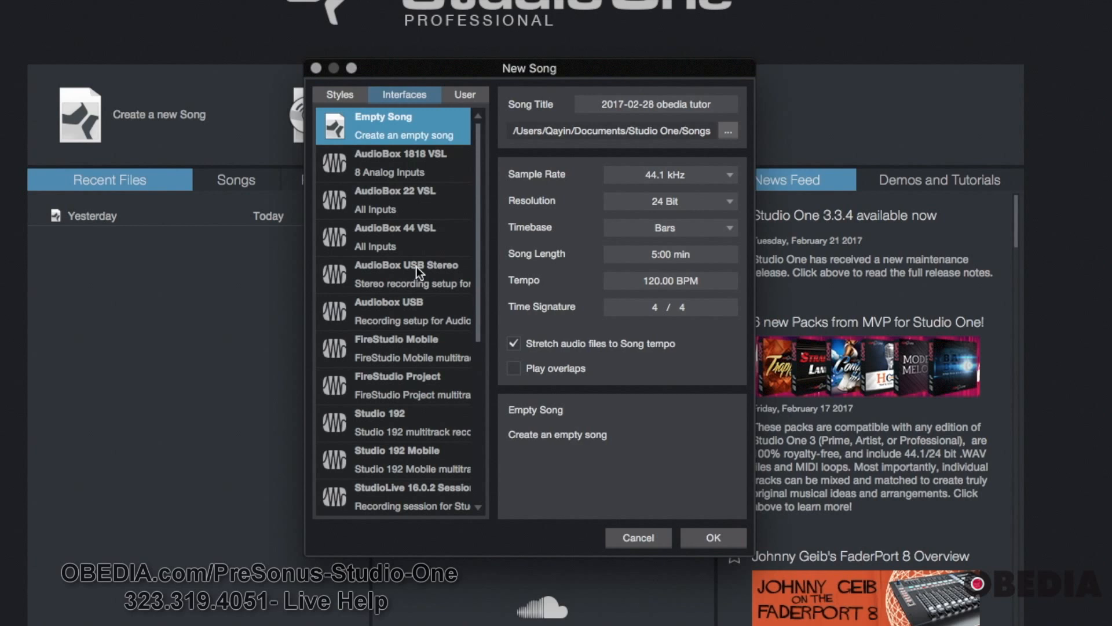
pyautogui.moveTo(419, 271)
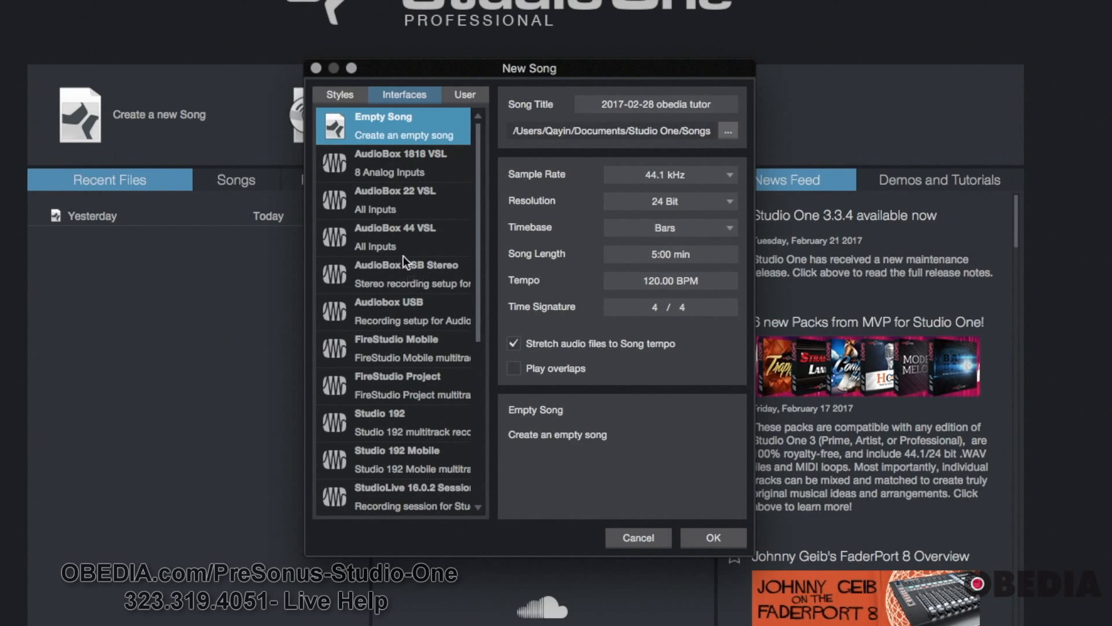
pyautogui.moveTo(354, 108)
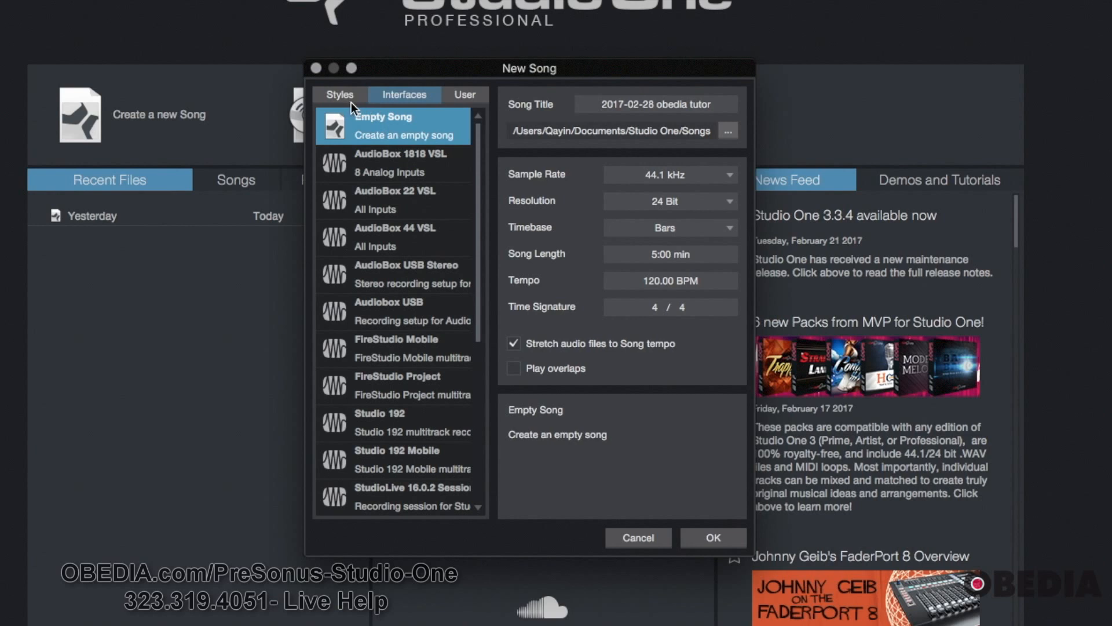
pyautogui.click(464, 94)
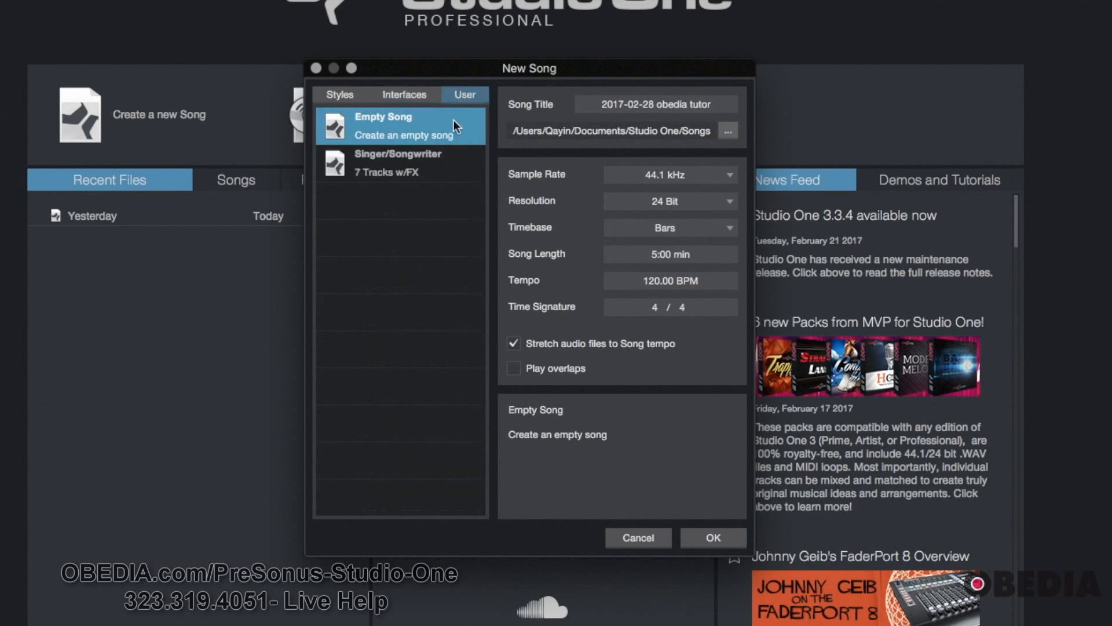
pyautogui.moveTo(435, 186)
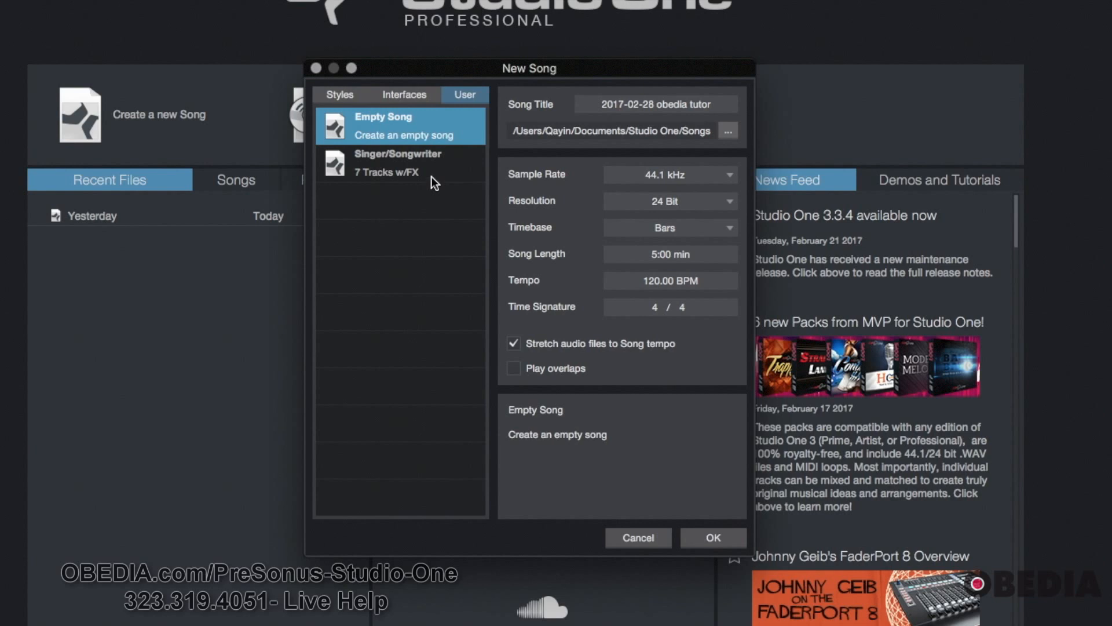
pyautogui.click(399, 162)
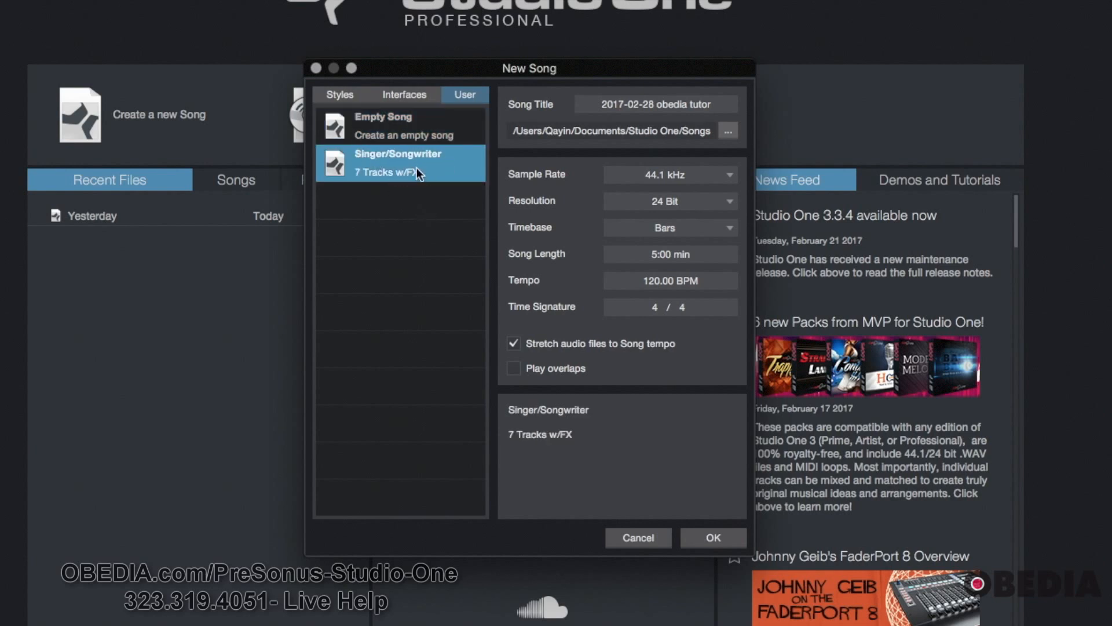
# Title the new song 'Tomorrow' and create it from the Singer/Songwriter template
pyautogui.click(656, 103)
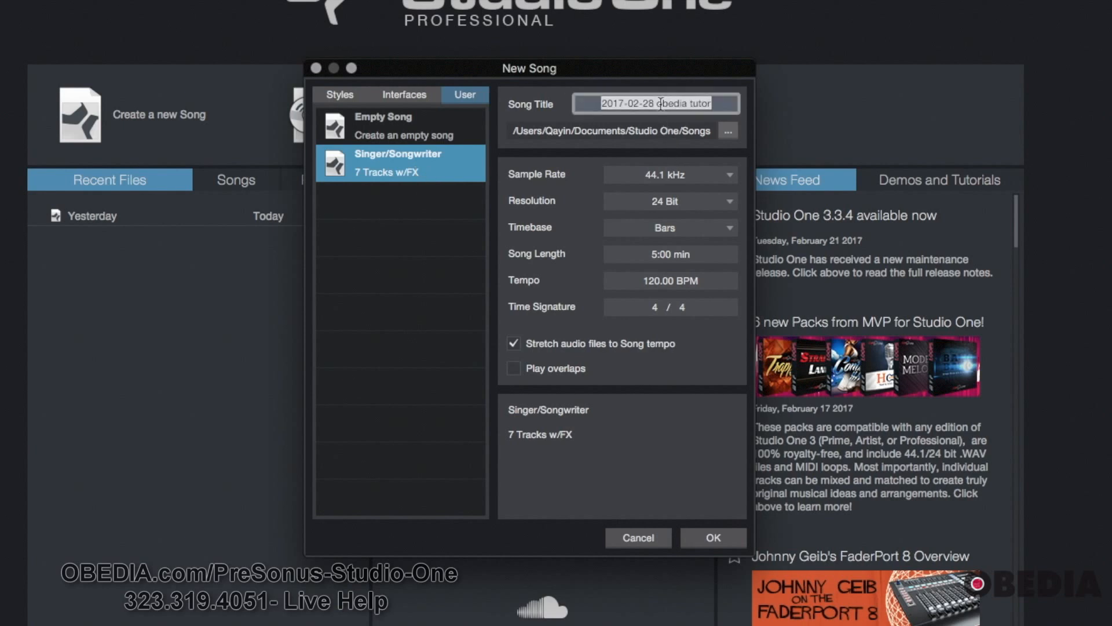
pyautogui.write('Tomorrow')
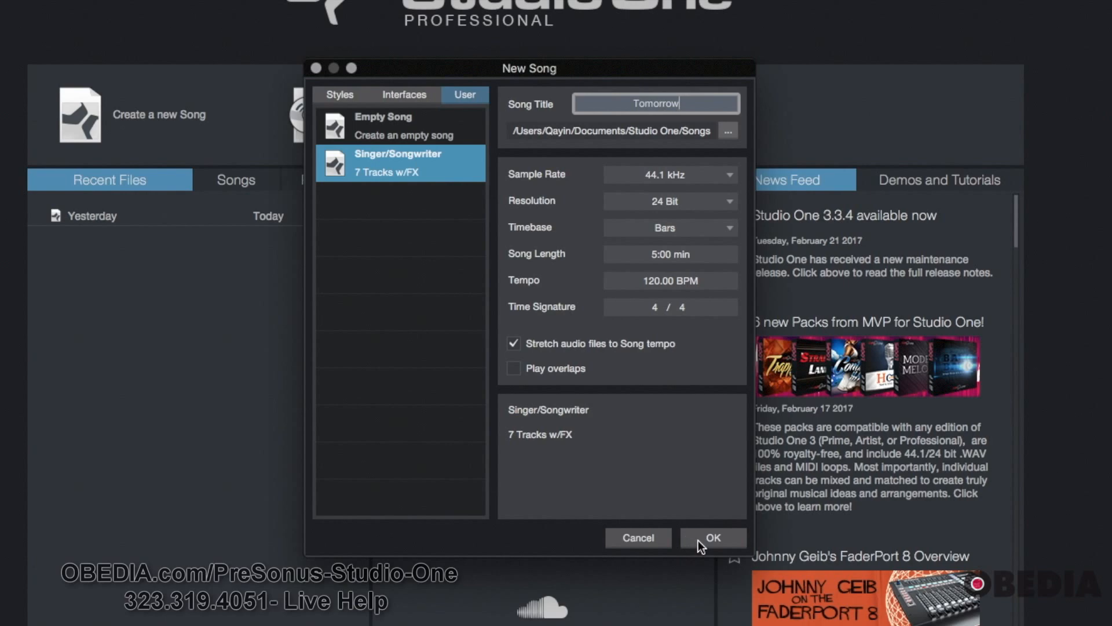
pyautogui.click(713, 536)
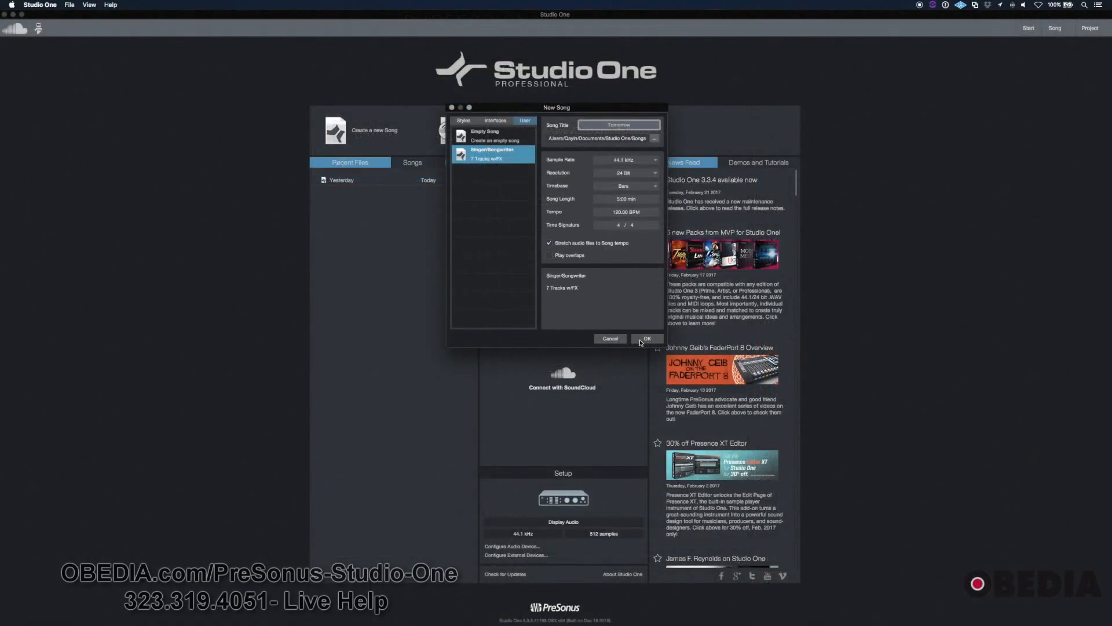
# Save the Tomorrow song with its seven tracks cleared of clips
pyautogui.click(645, 338)
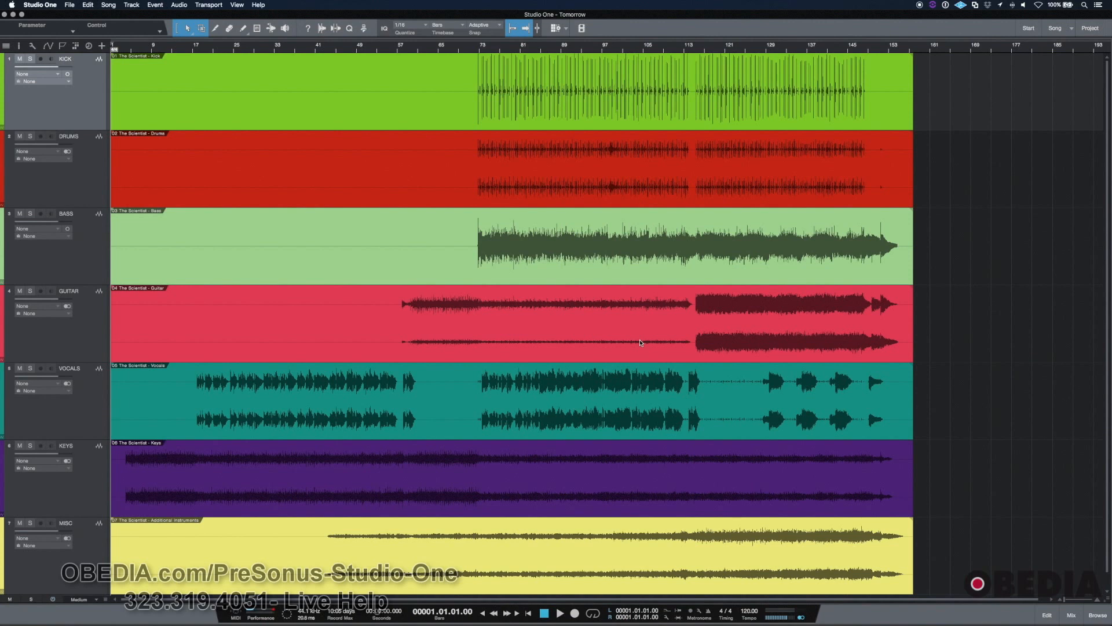
pyautogui.moveTo(638, 349)
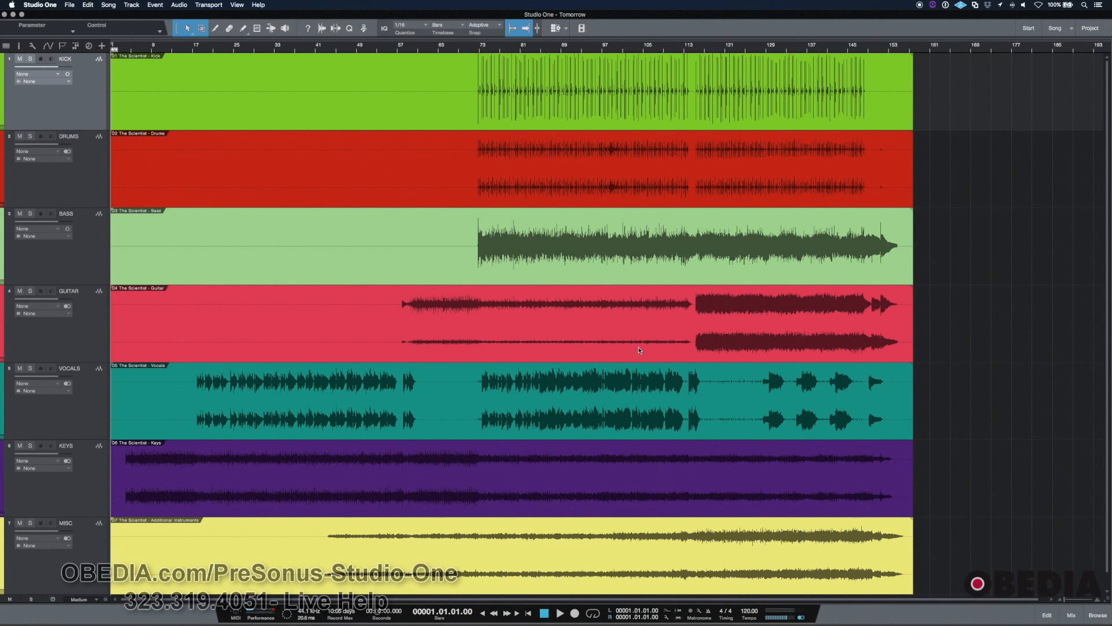
pyautogui.moveTo(789, 563)
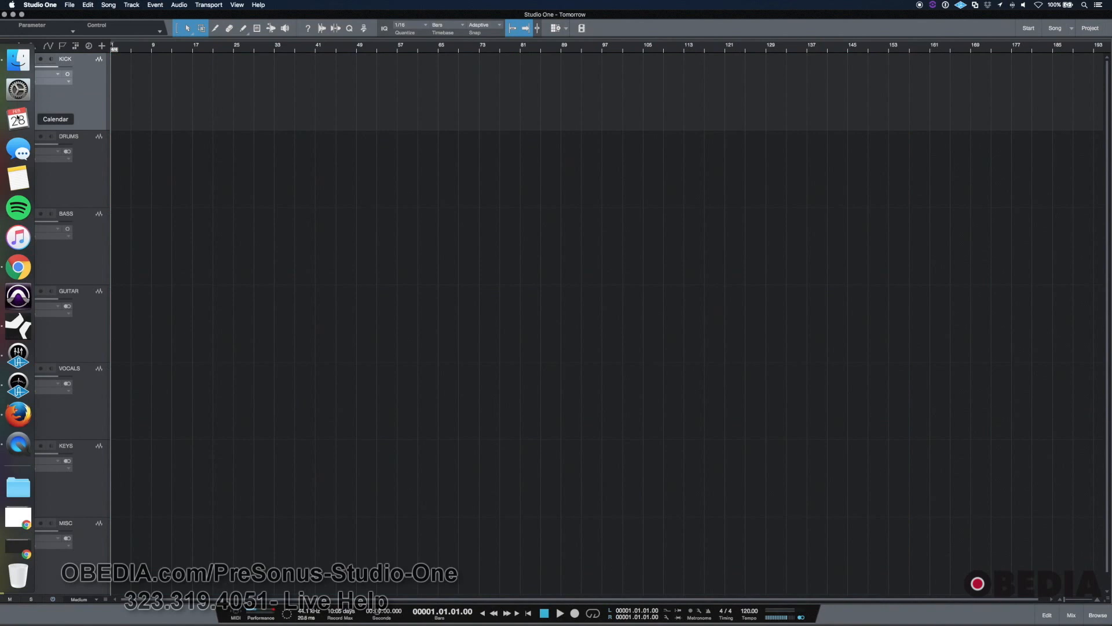
pyautogui.click(70, 5)
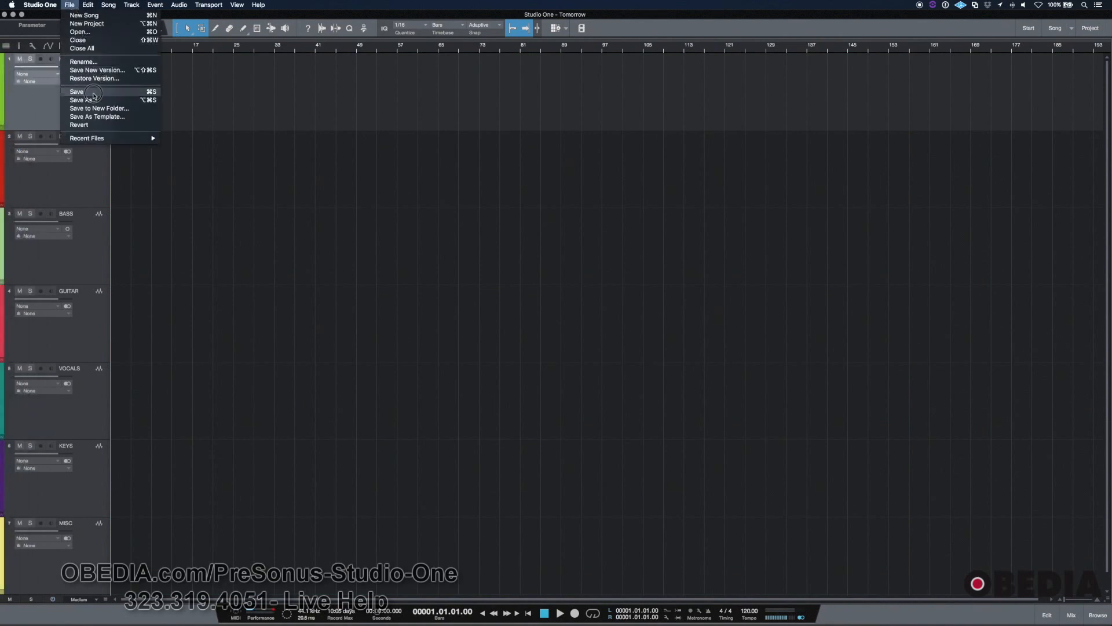
pyautogui.click(76, 90)
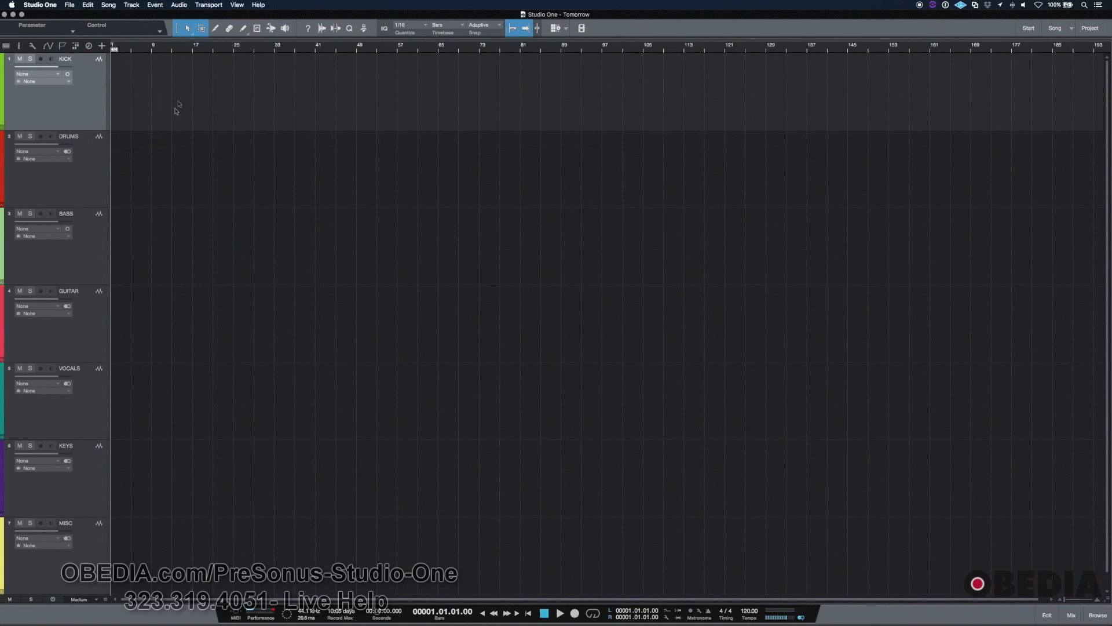
pyautogui.moveTo(287, 136)
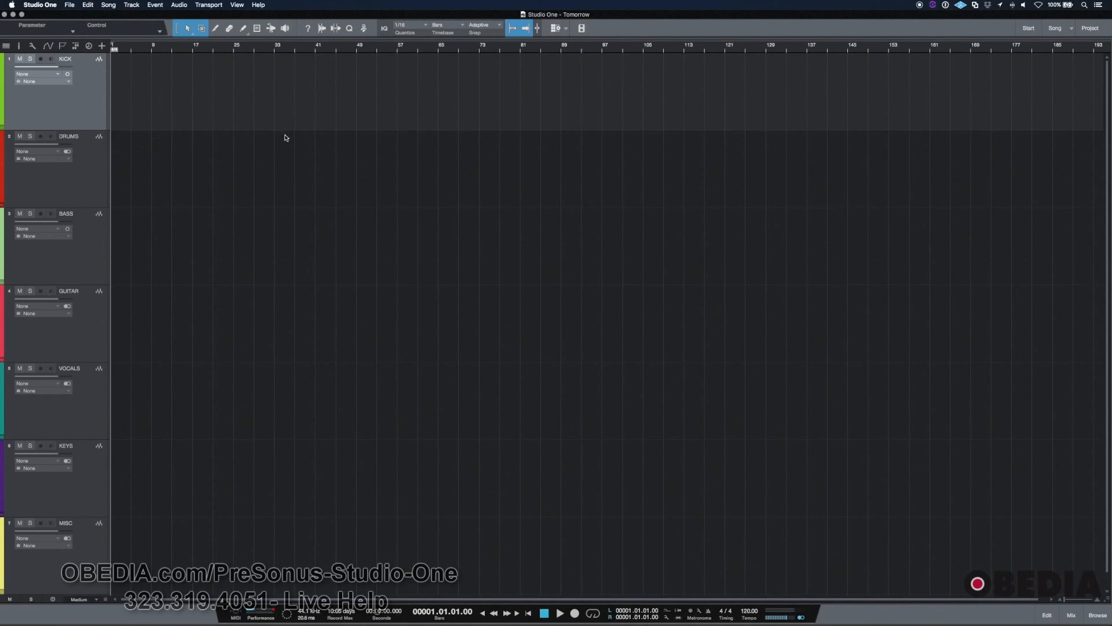
pyautogui.moveTo(902, 486)
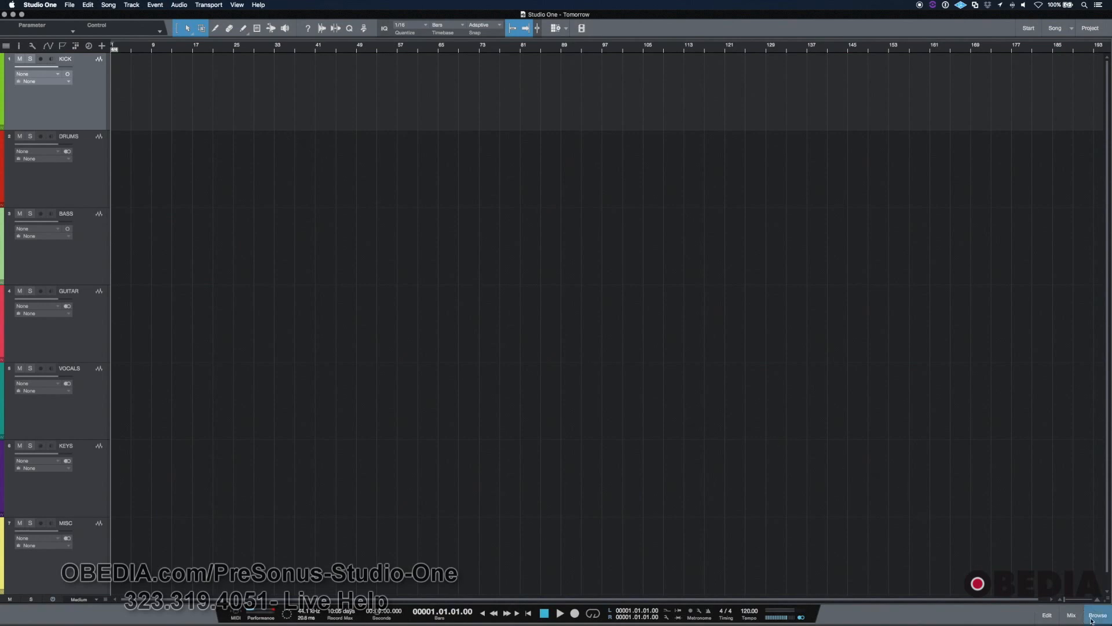
pyautogui.click(1097, 615)
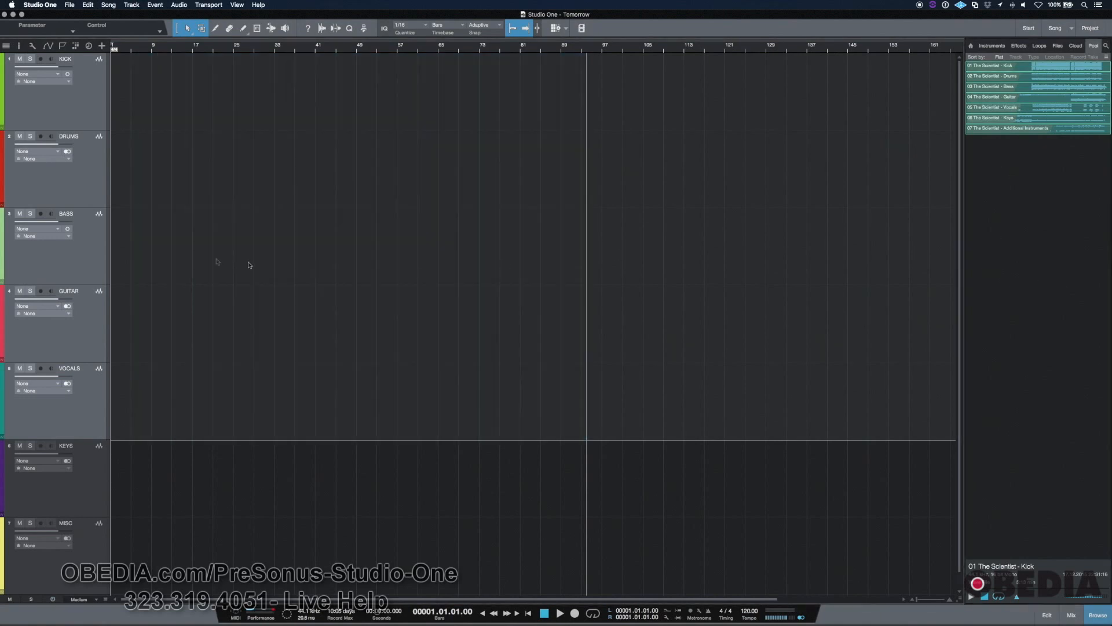
pyautogui.moveTo(313, 241)
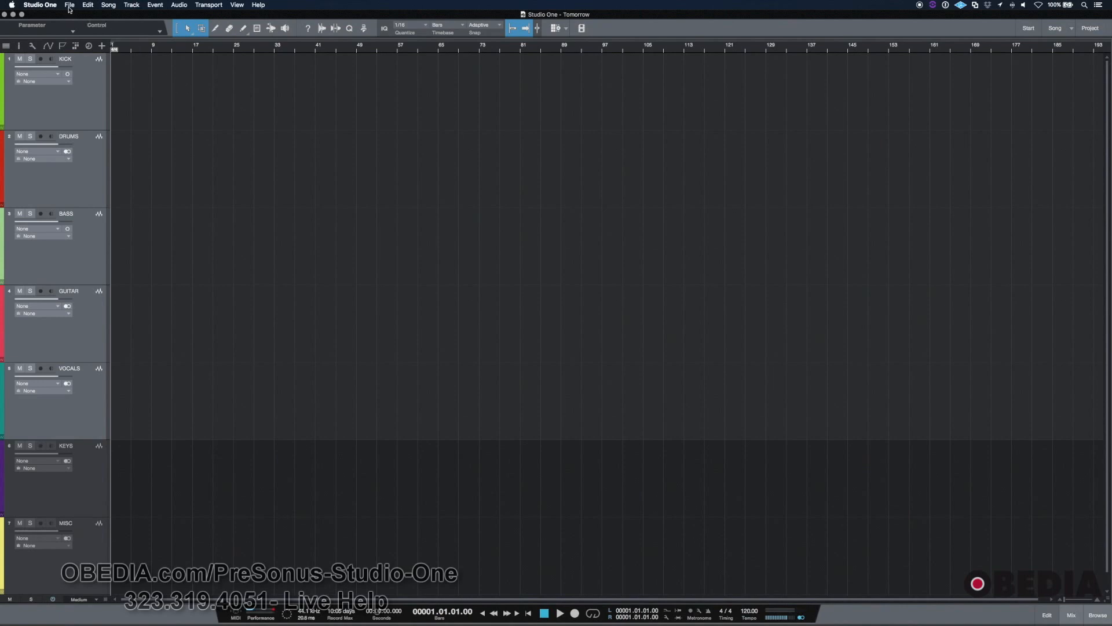
# Replace the existing Singer_Songwriter.songtemplate with this cleaned song, keeping '7 Tracks w/FX'
pyautogui.click(69, 5)
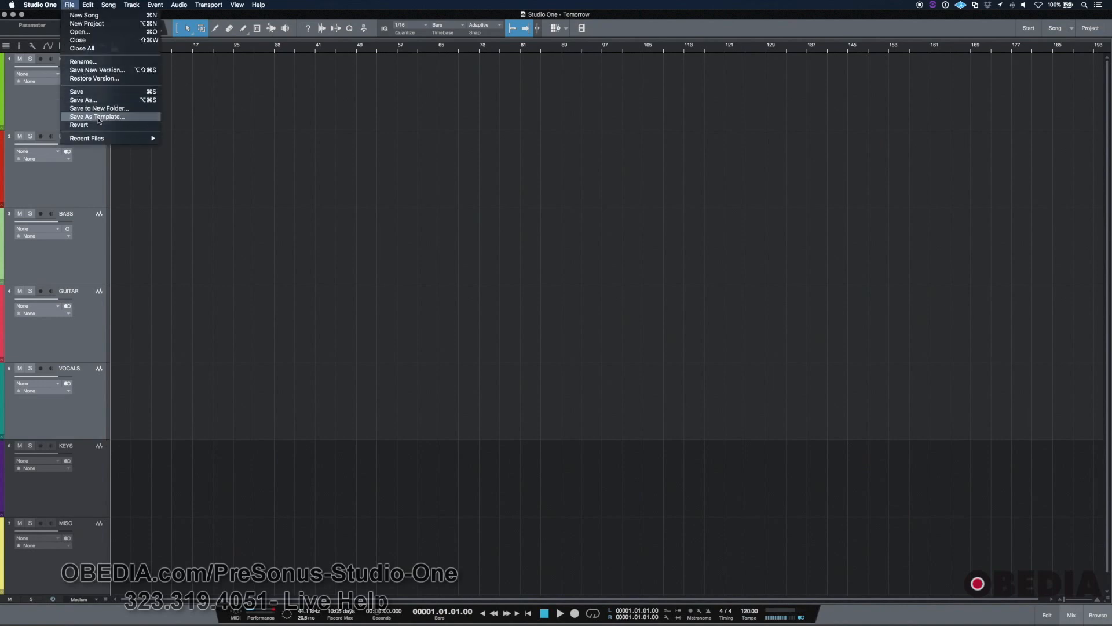
pyautogui.click(97, 116)
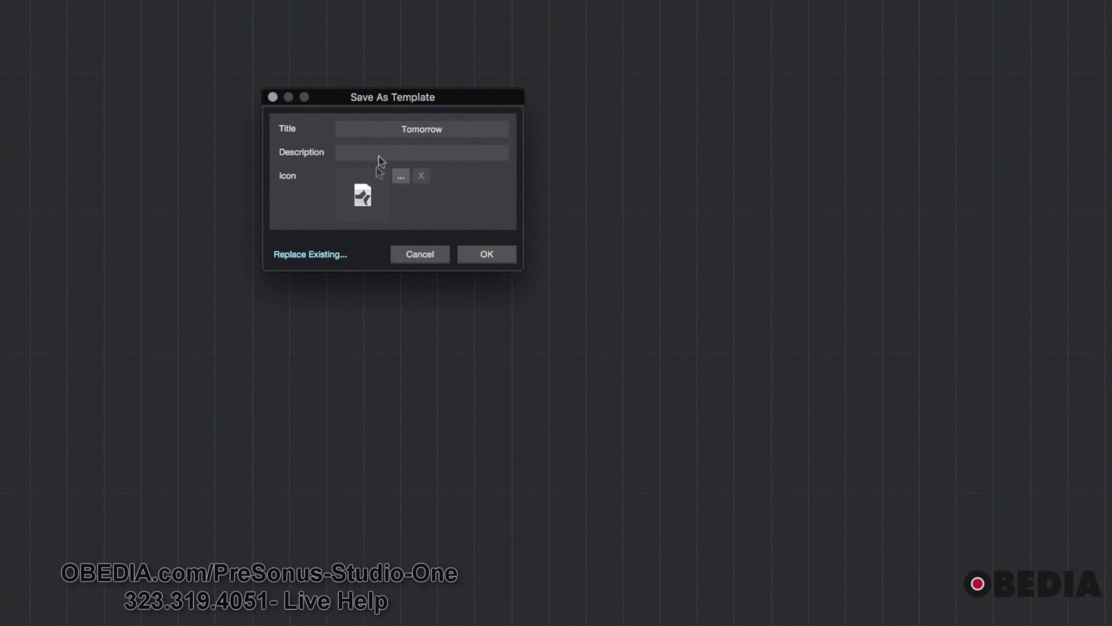
pyautogui.click(400, 175)
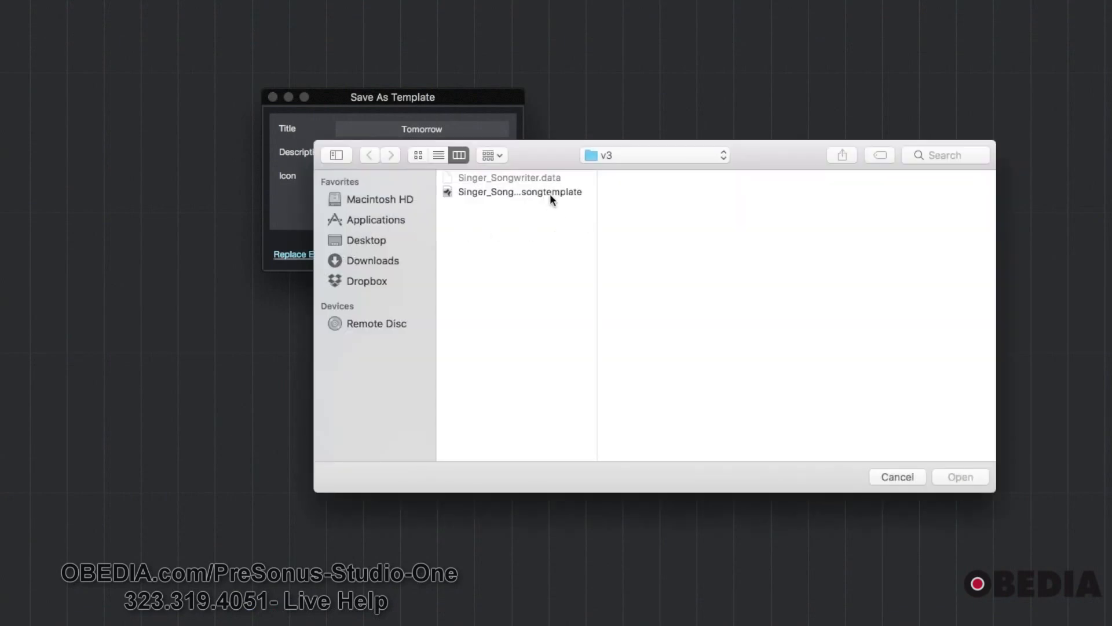
pyautogui.click(519, 191)
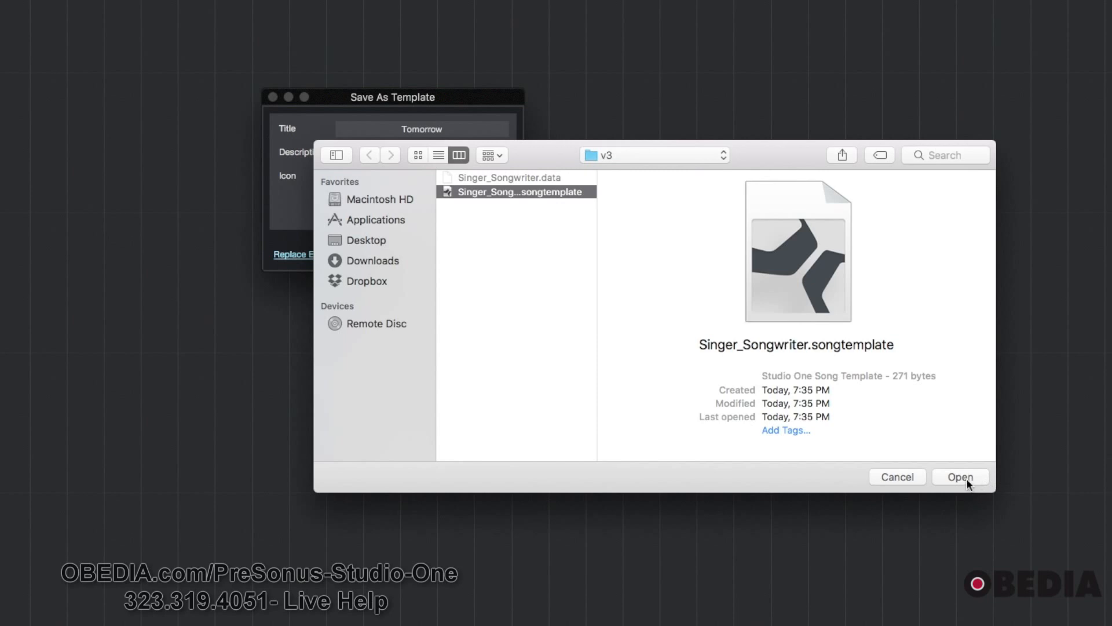
pyautogui.click(960, 477)
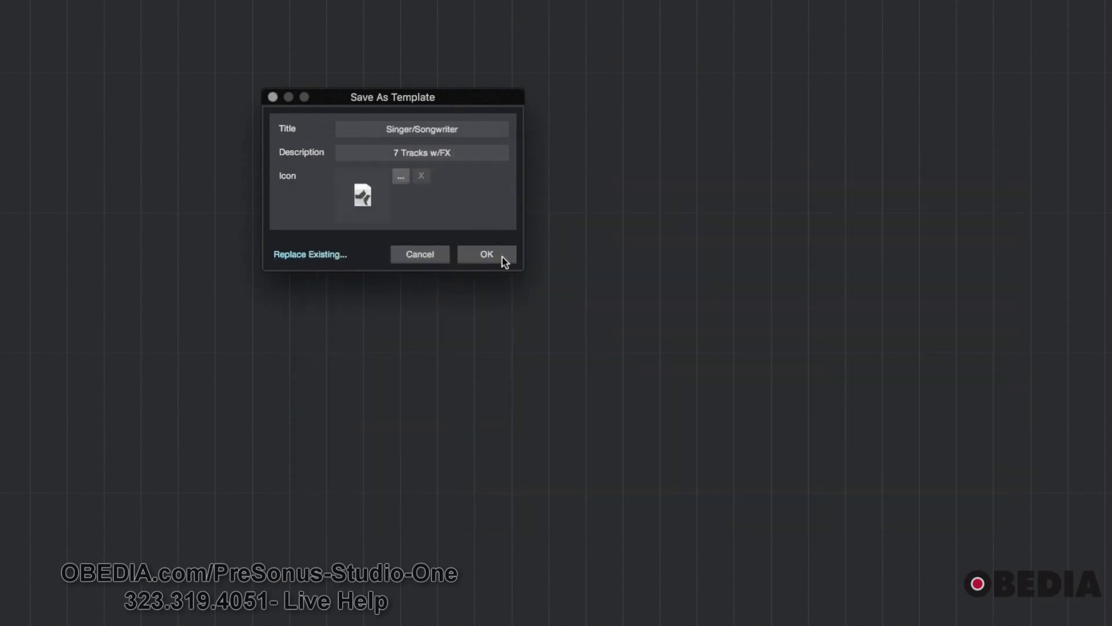
pyautogui.click(487, 254)
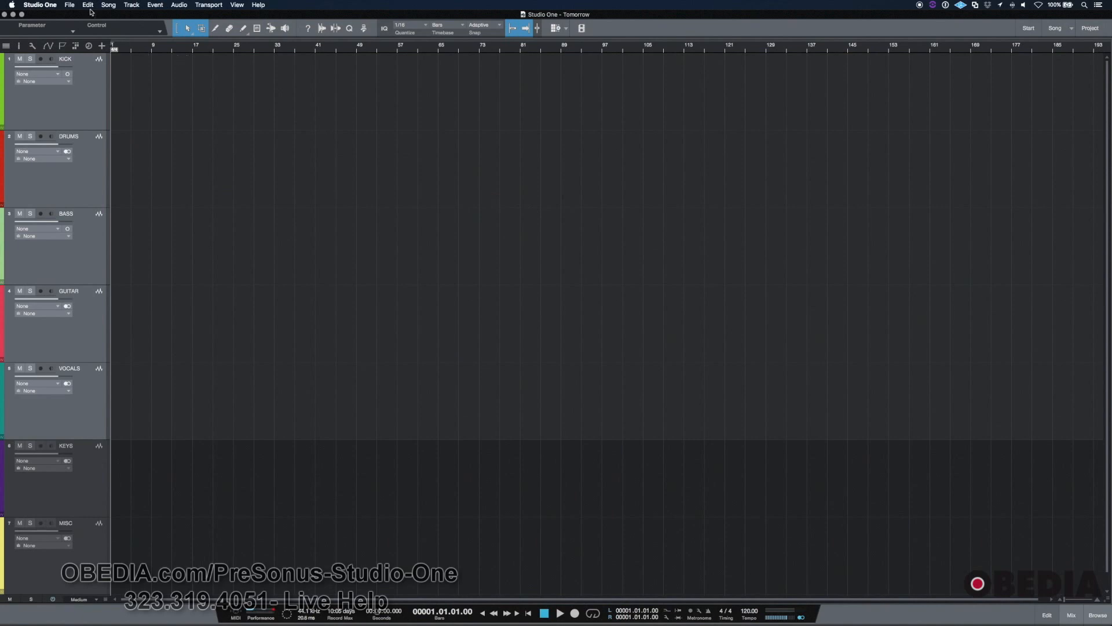
# Close the Tomorrow song and create a new song from the updated Singer/Songwriter template
pyautogui.click(69, 4)
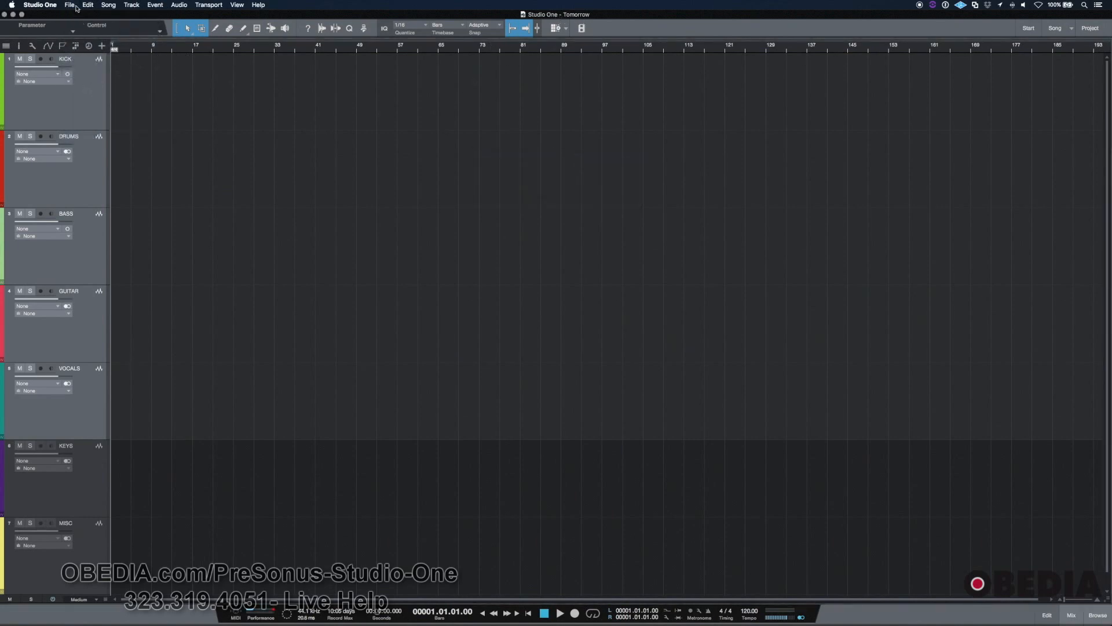
pyautogui.click(68, 5)
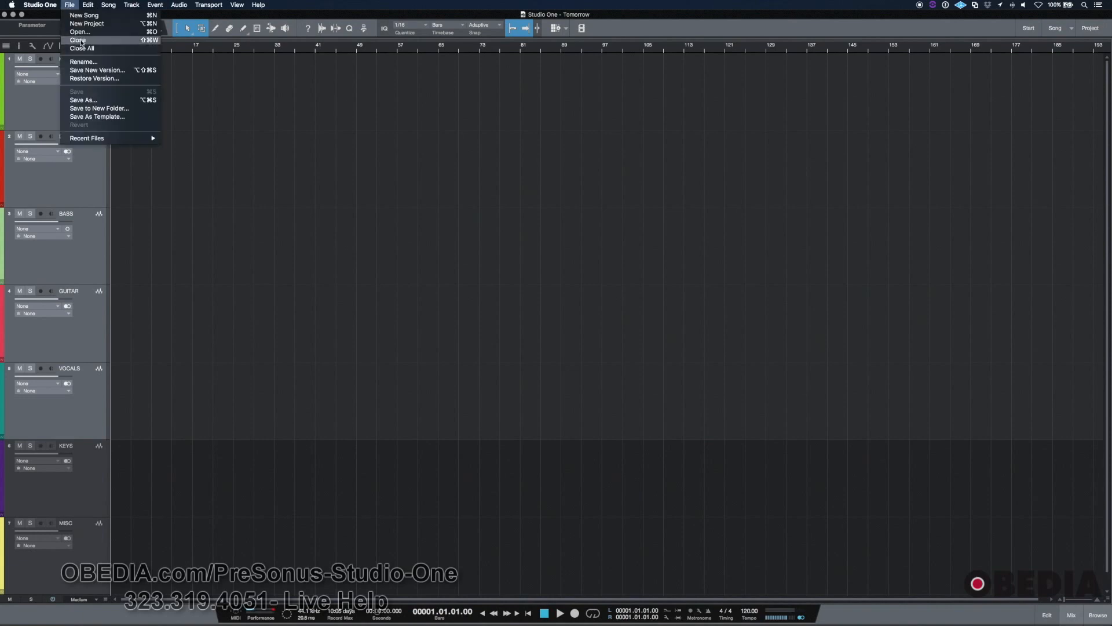
pyautogui.click(78, 39)
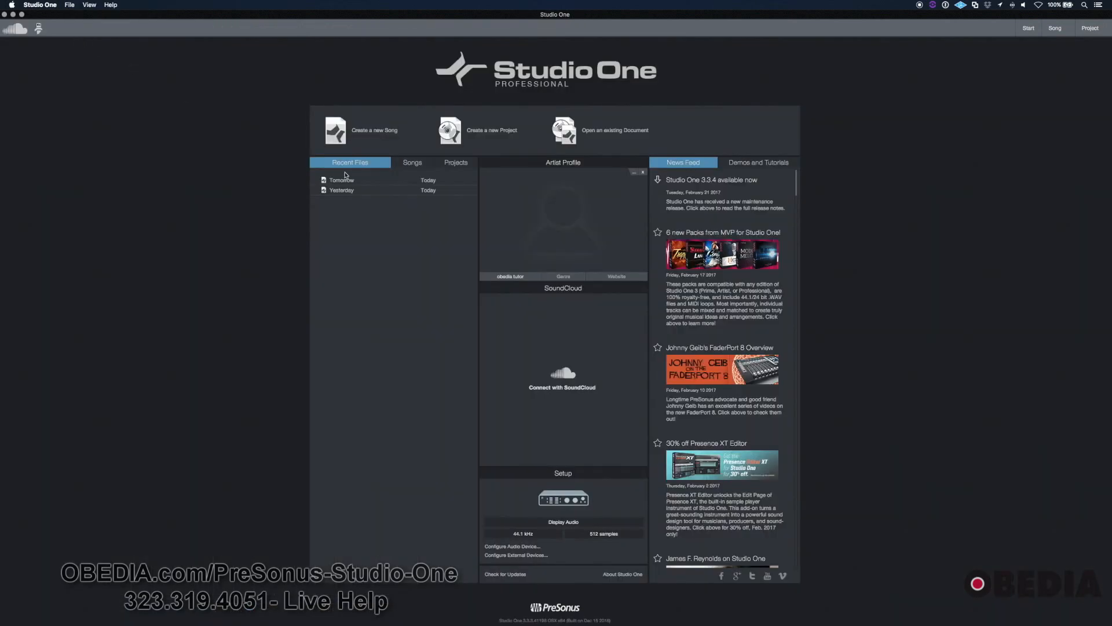
pyautogui.moveTo(384, 135)
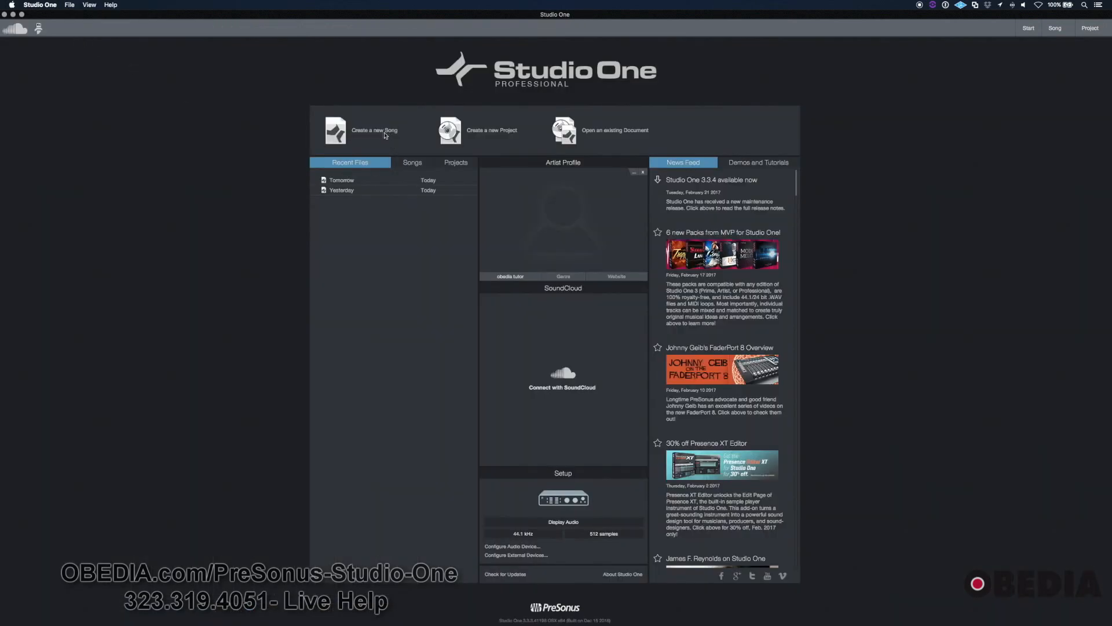
pyautogui.click(374, 129)
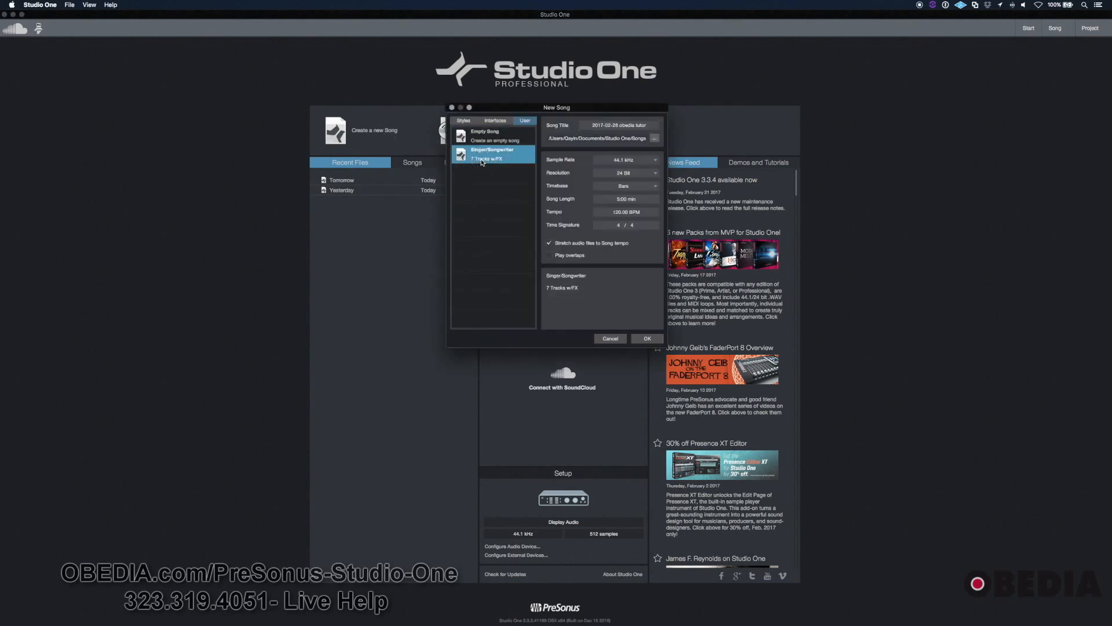
pyautogui.click(610, 338)
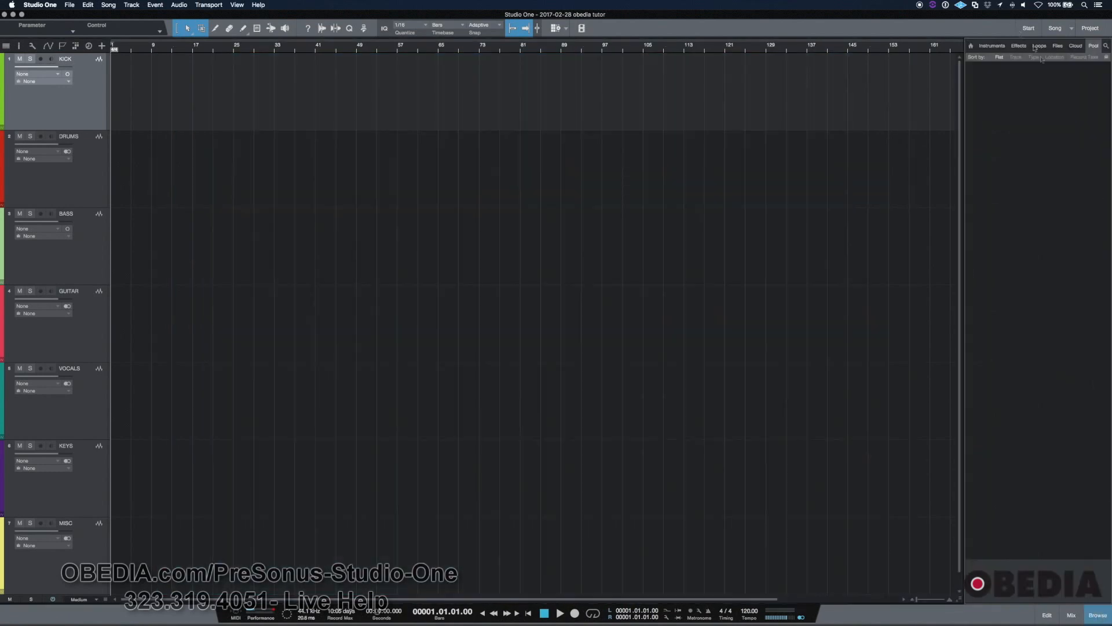
pyautogui.moveTo(1067, 362)
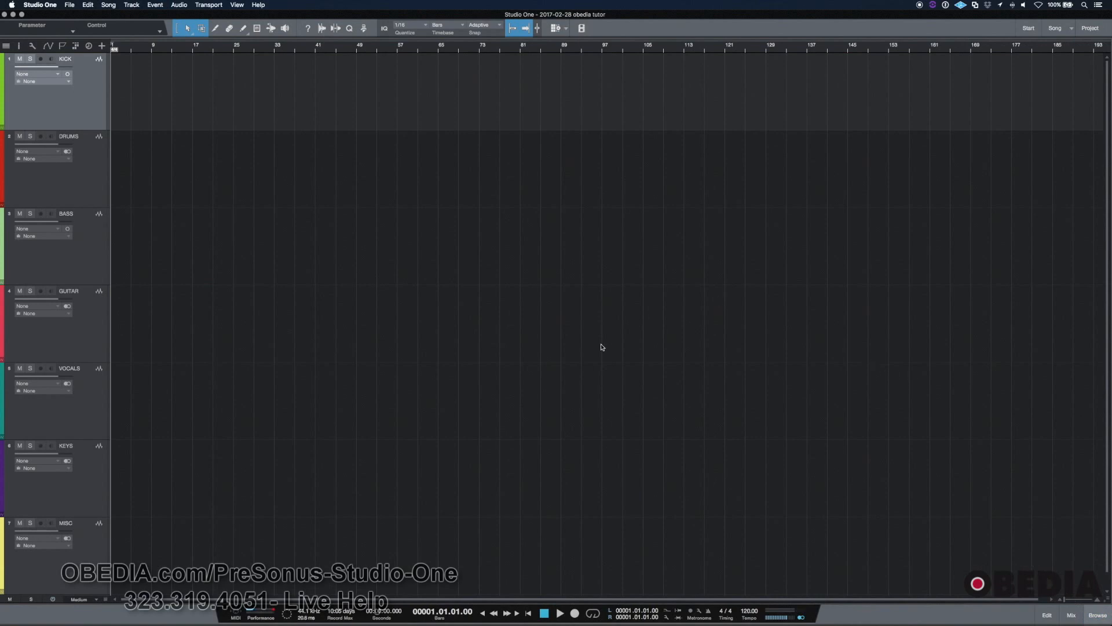
pyautogui.click(1071, 615)
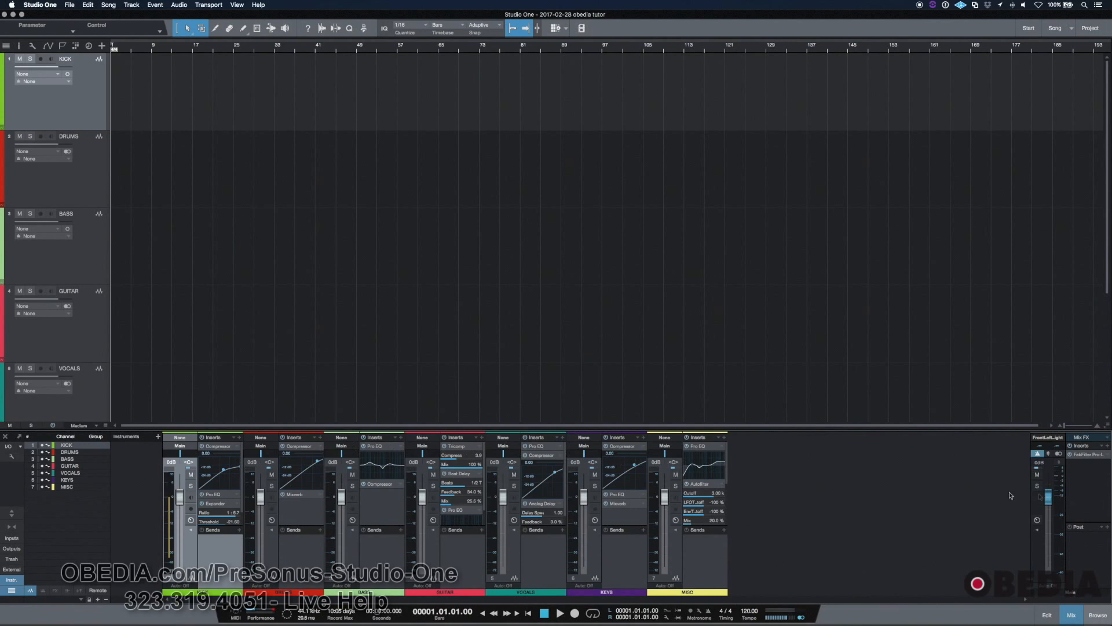
pyautogui.click(1071, 614)
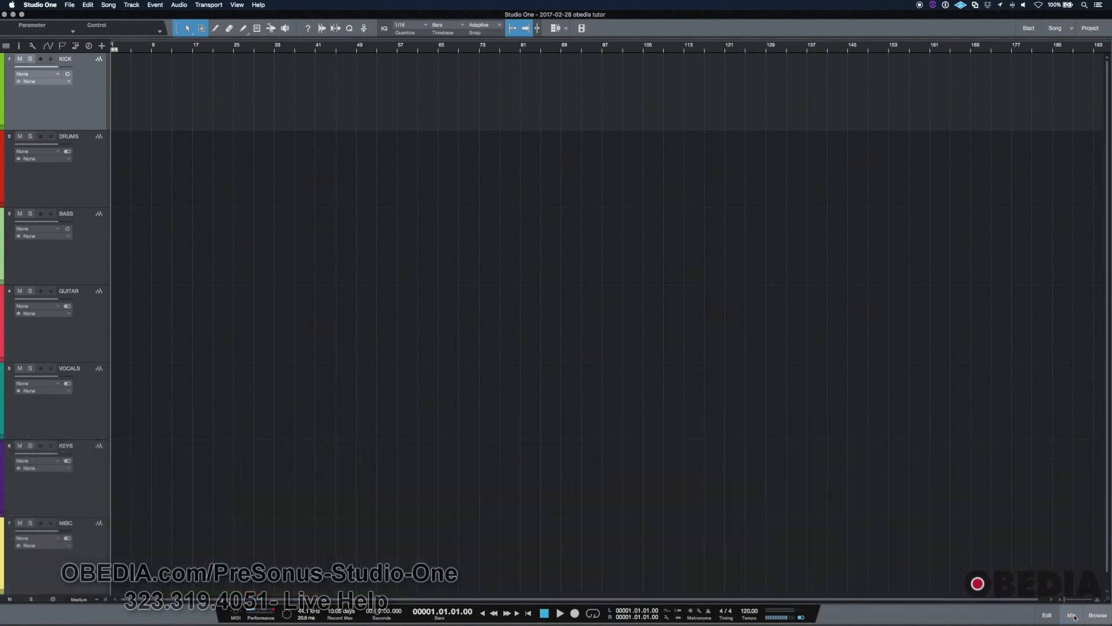
pyautogui.moveTo(727, 290)
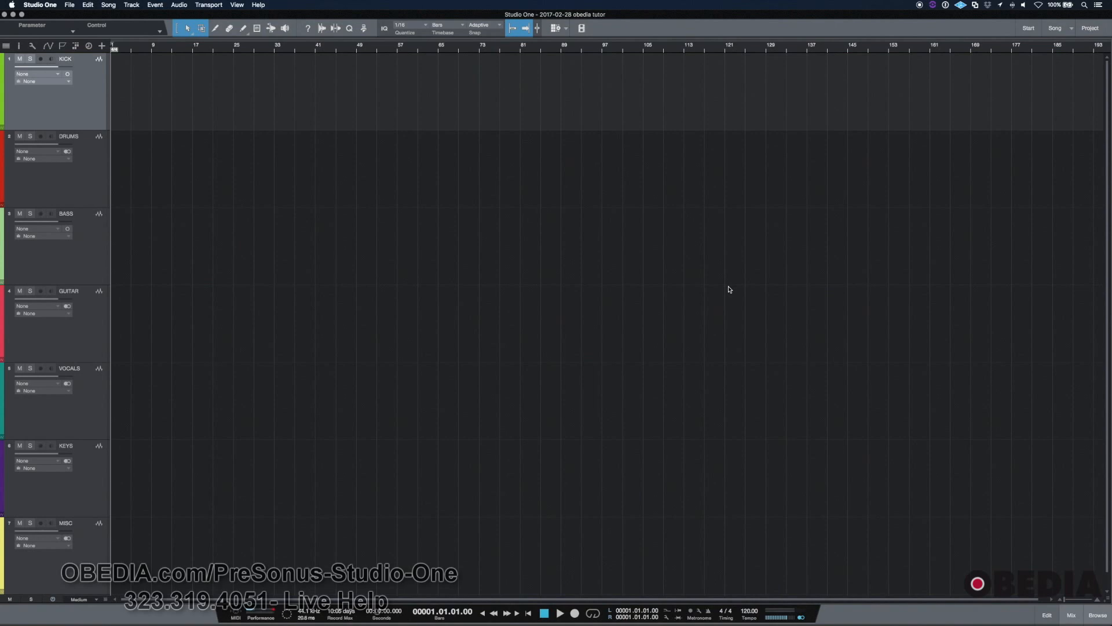
pyautogui.moveTo(431, 245)
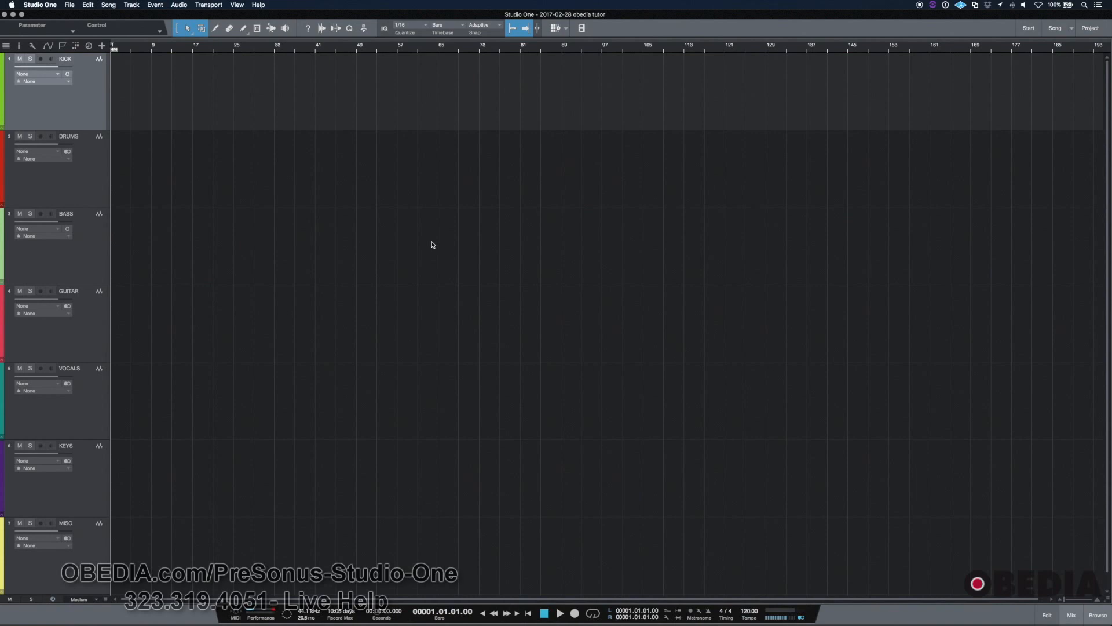
pyautogui.moveTo(751, 484)
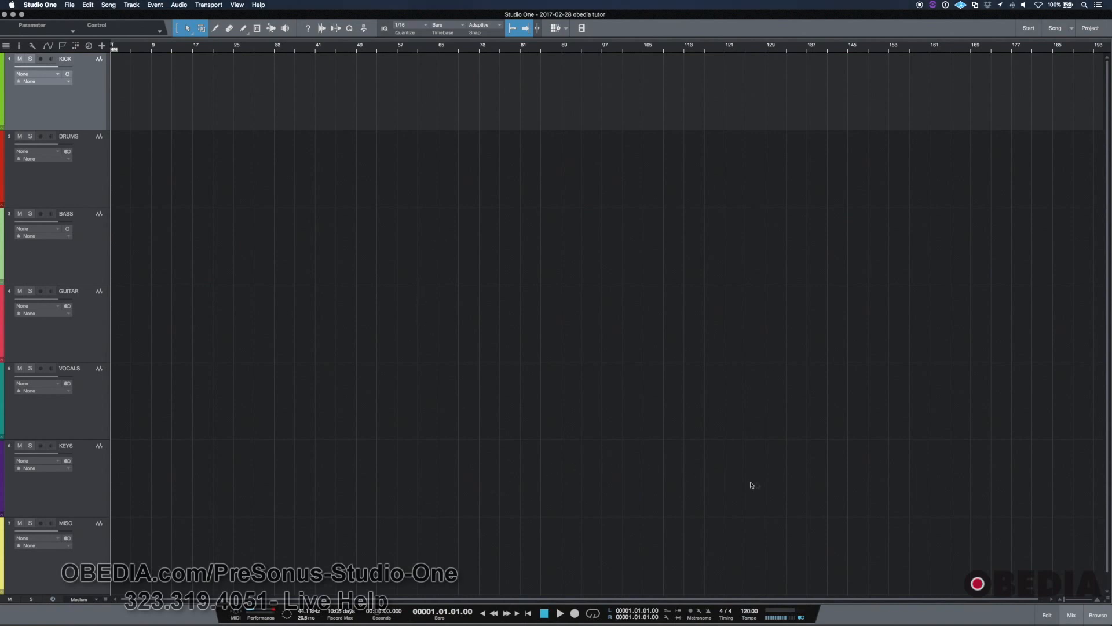
pyautogui.moveTo(276, 456)
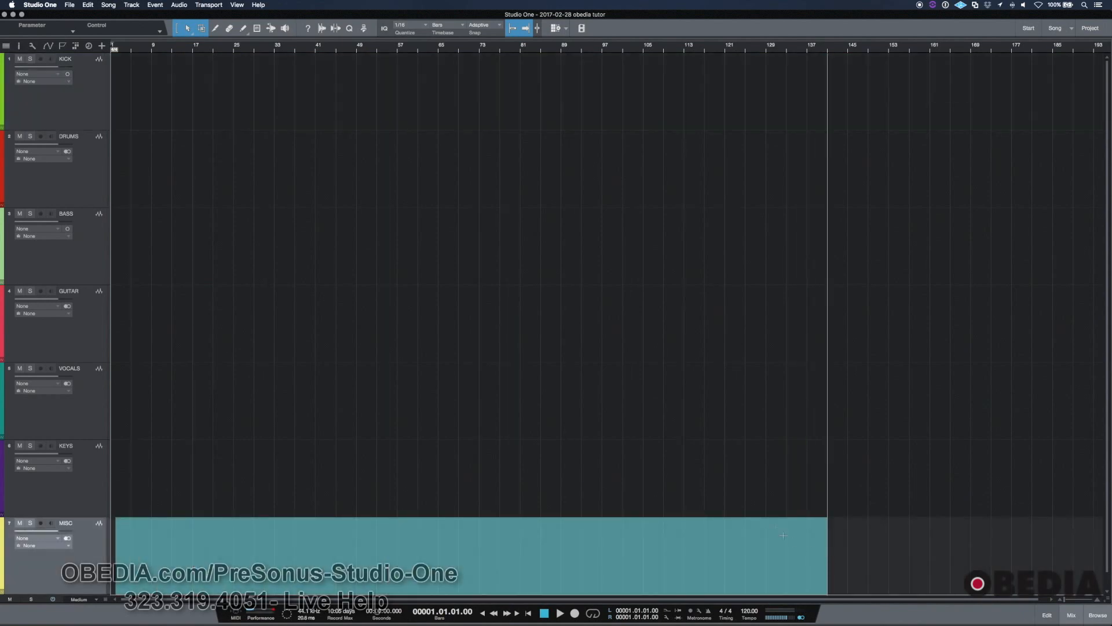
pyautogui.moveTo(659, 447)
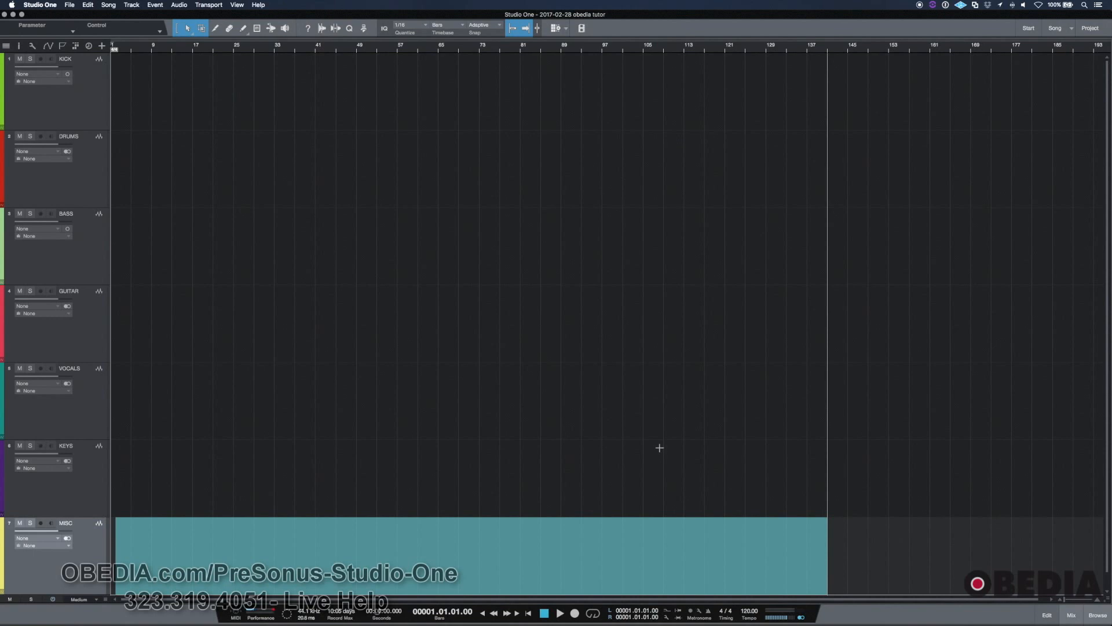
pyautogui.moveTo(624, 466)
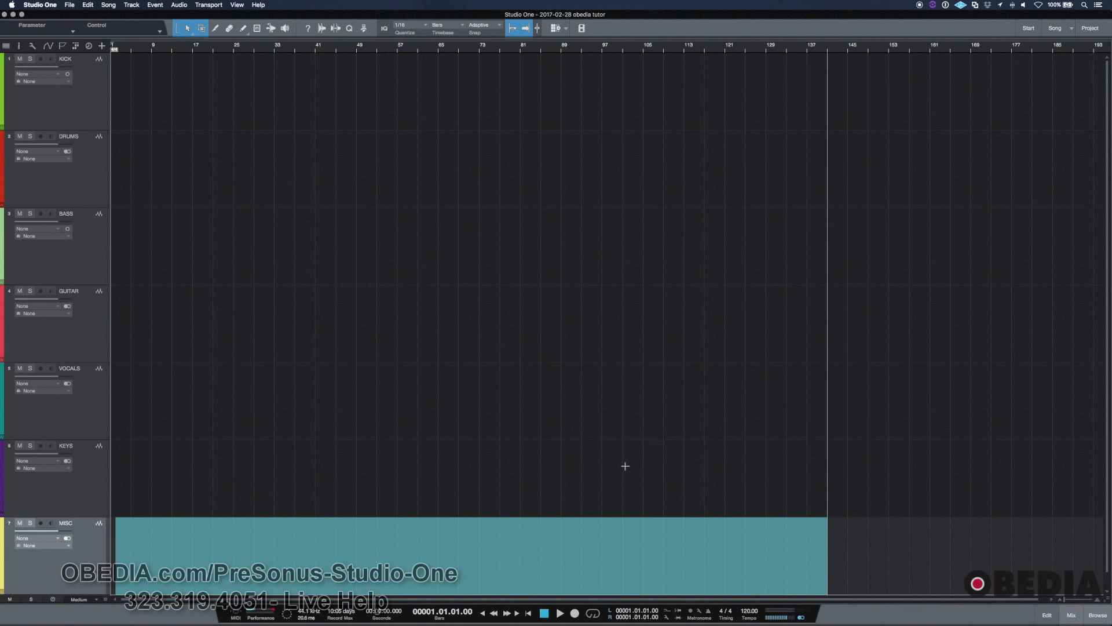
pyautogui.click(68, 5)
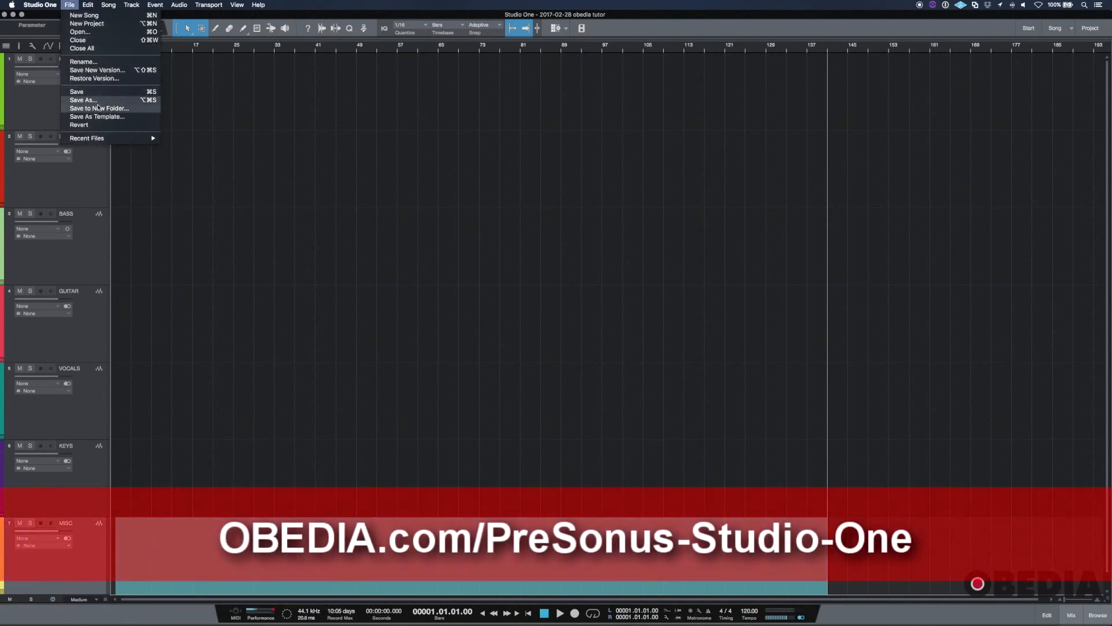
pyautogui.moveTo(91, 41)
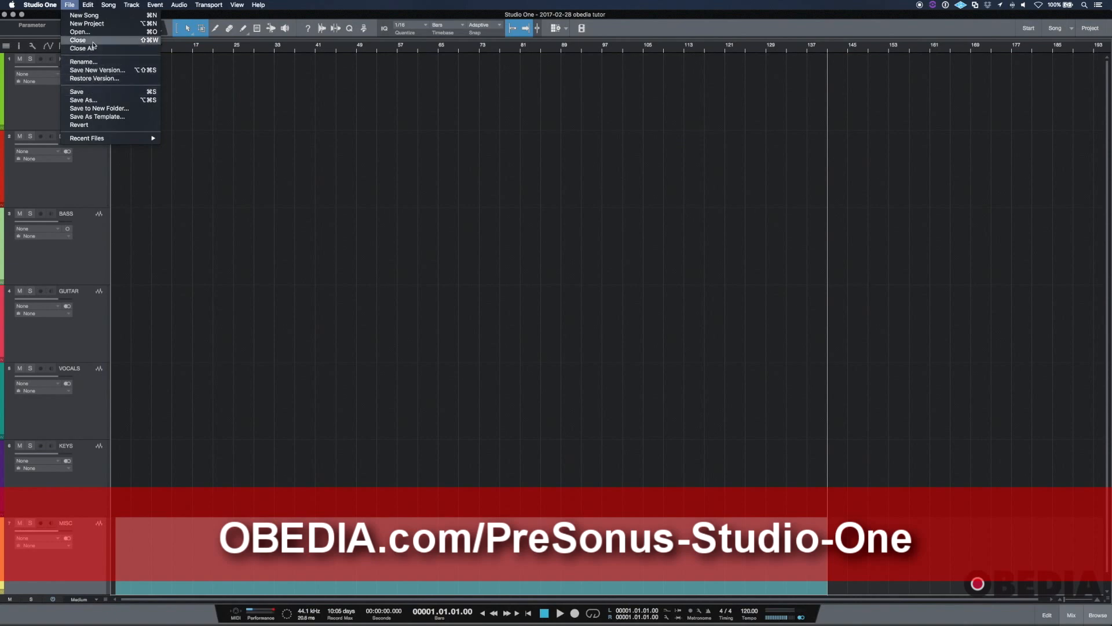
# Close the test song and scroll the OBEDIA page down to Rates and Services
pyautogui.click(77, 39)
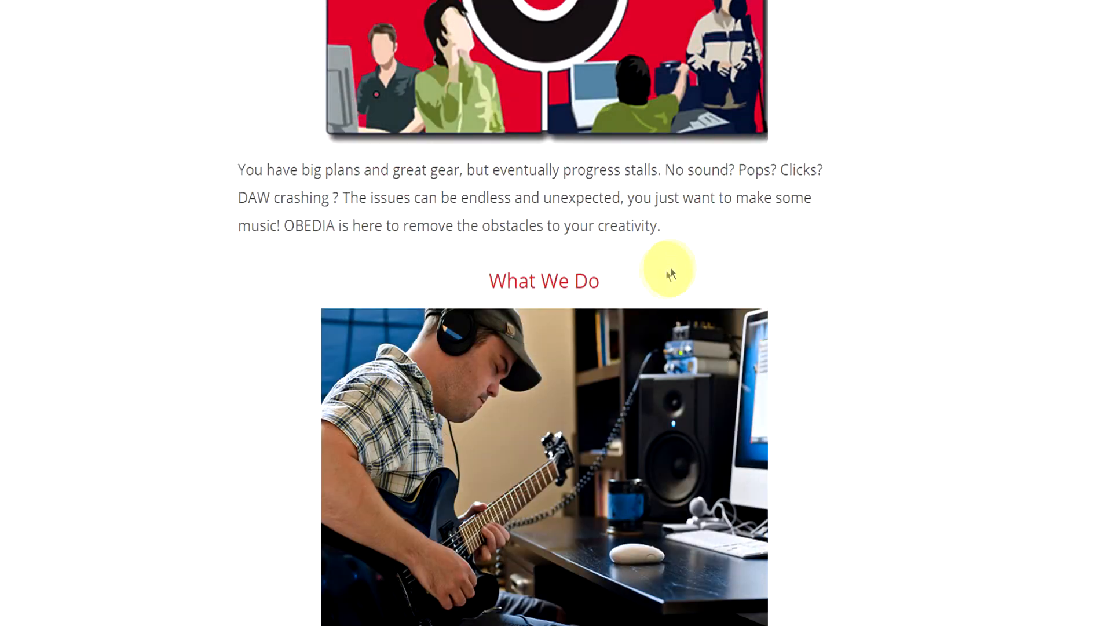
pyautogui.scroll(-3)
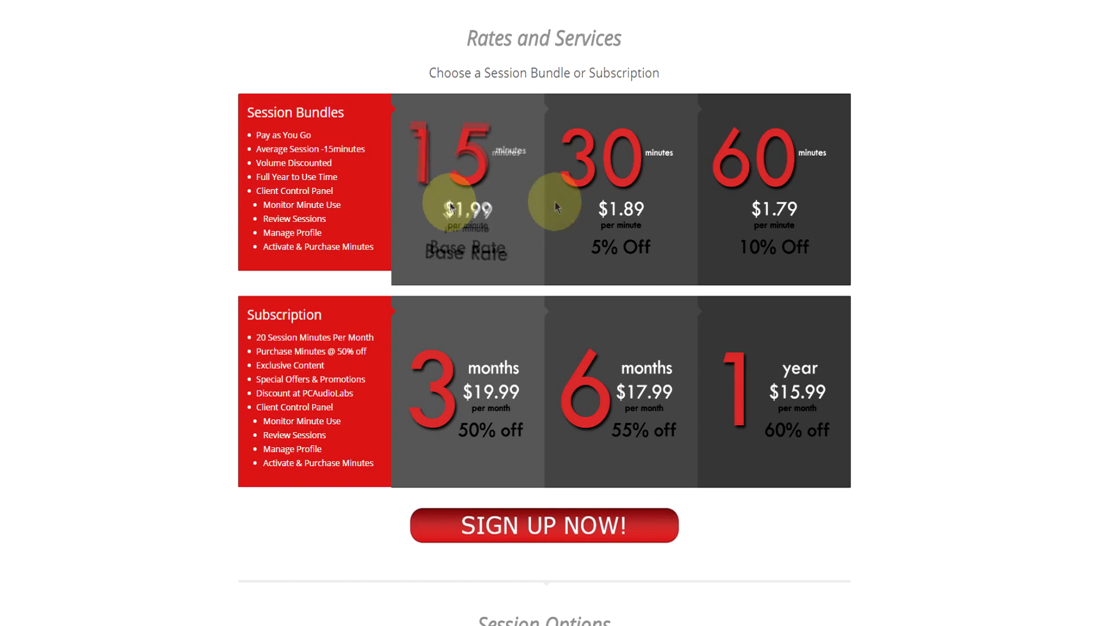